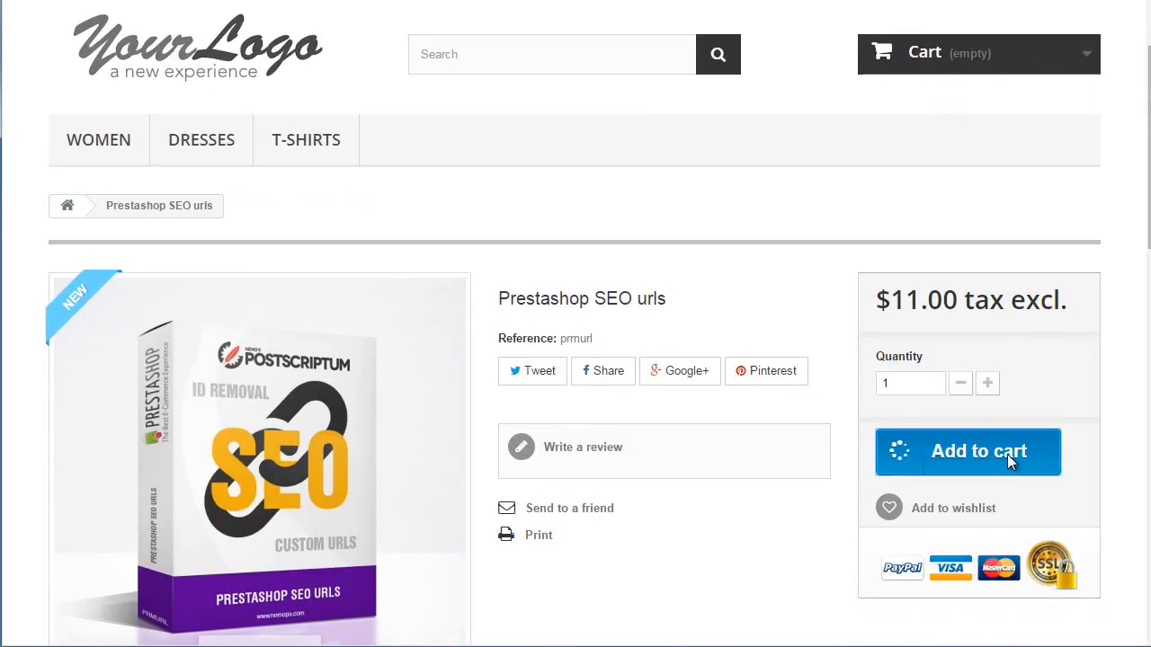
# Add one Prestashop SEO urls product ($11.00) to the cart and dismiss the confirmation
pyautogui.click(967, 451)
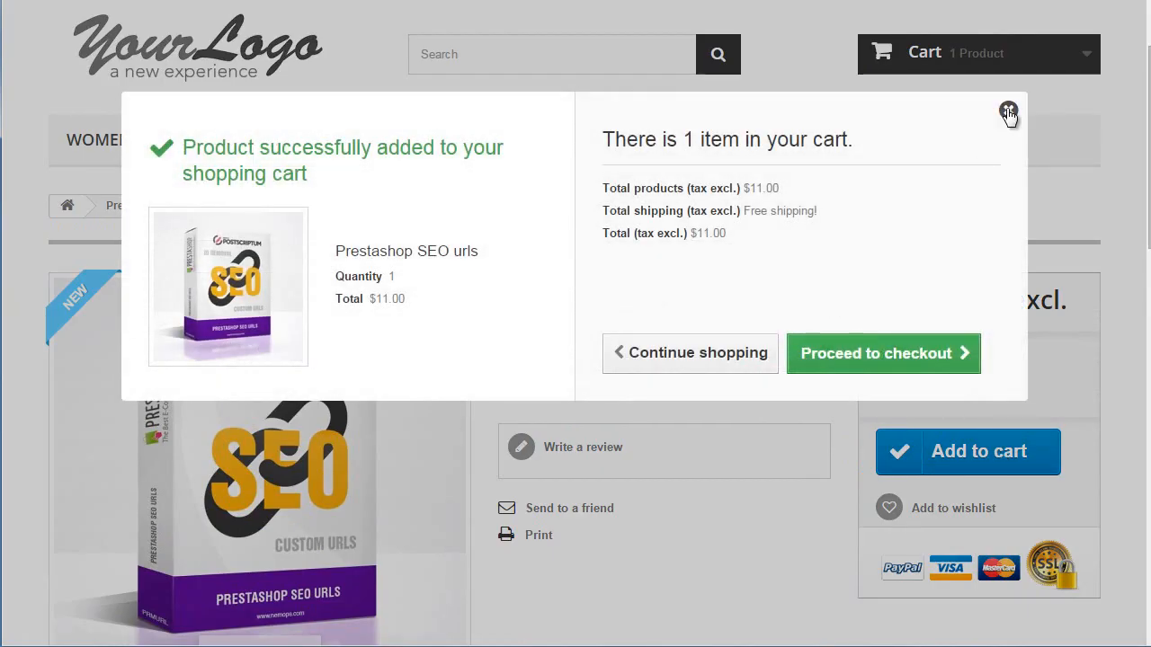
pyautogui.click(1009, 114)
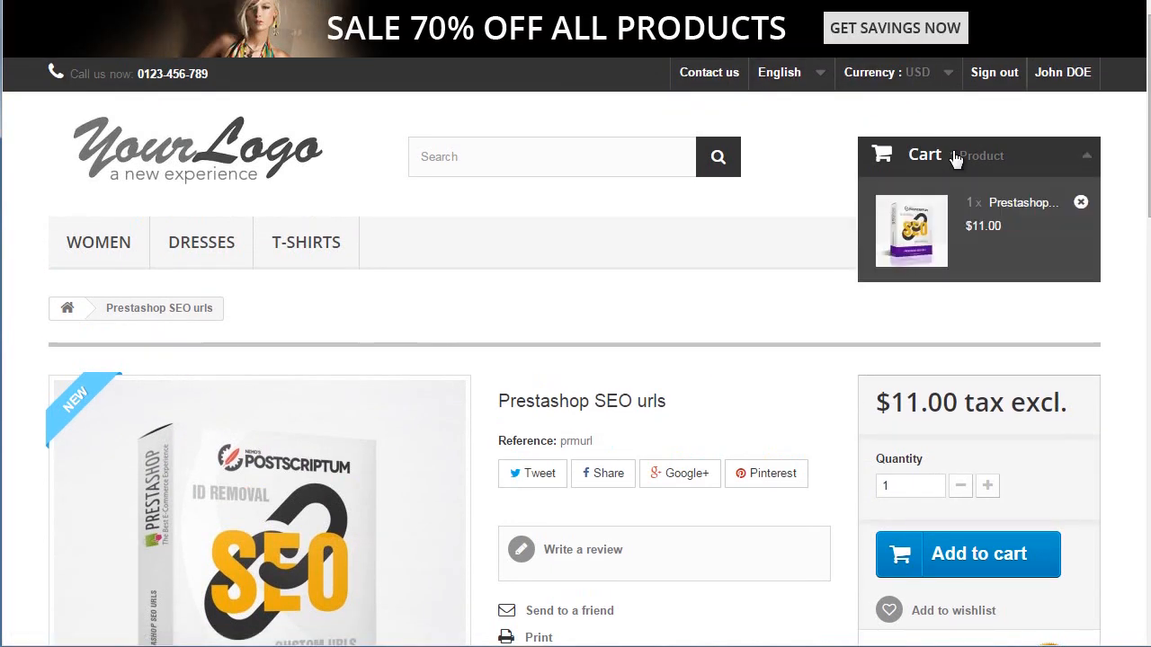
pyautogui.moveTo(796, 296)
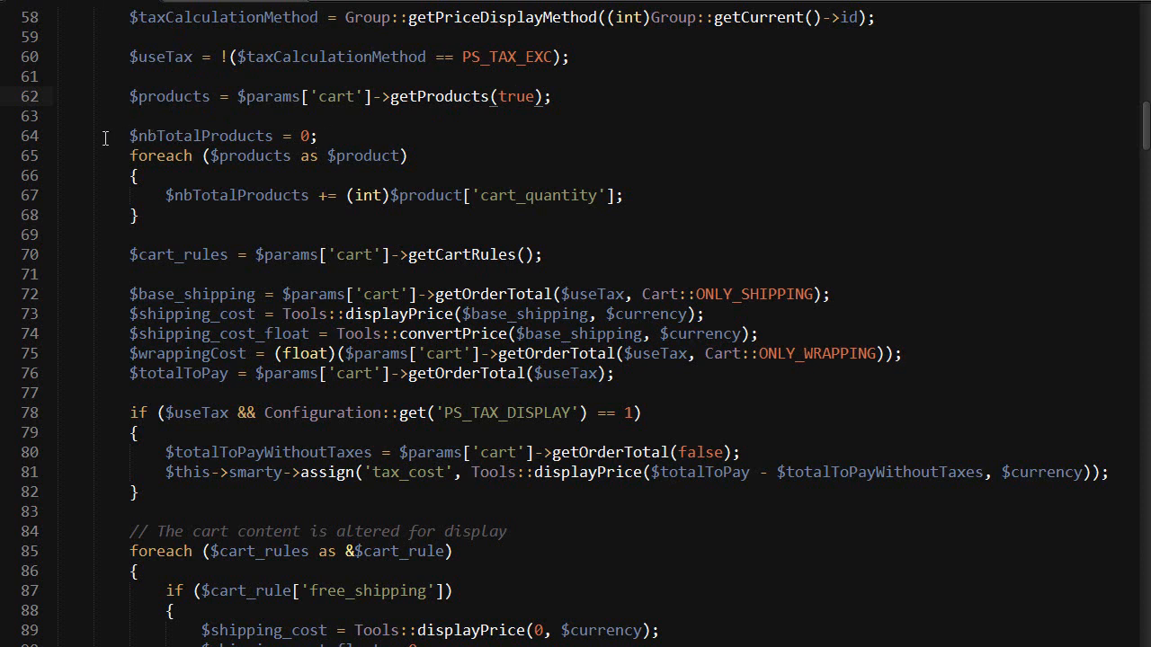
pyautogui.moveTo(333, 135)
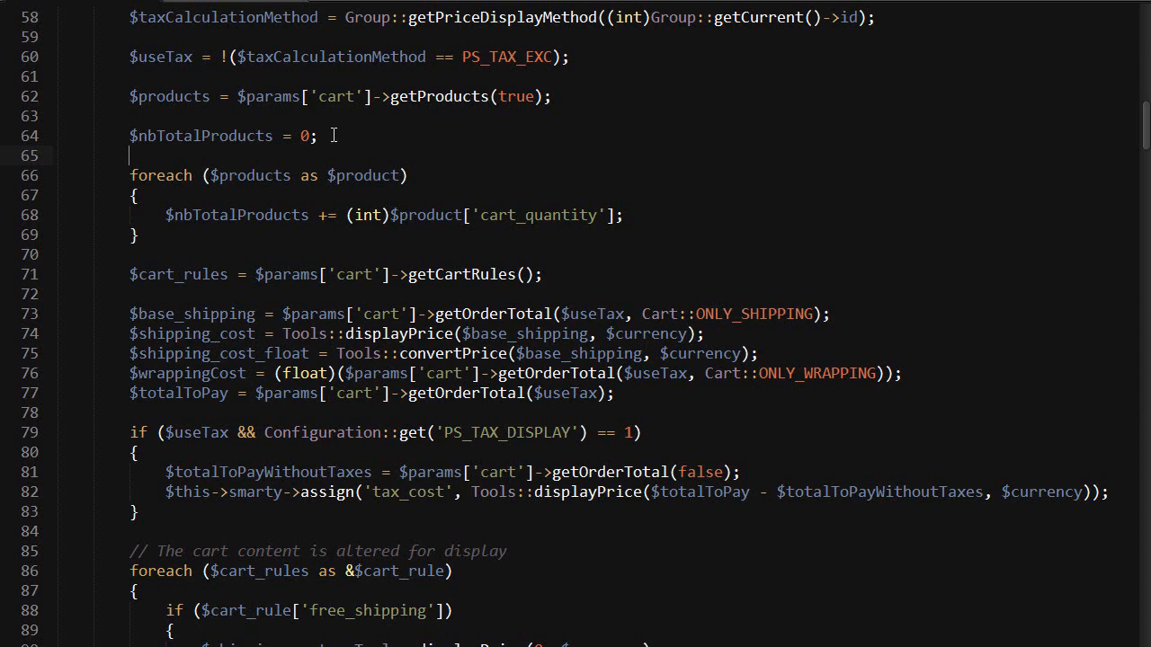
# Declare $removed = array(); above the products loop
pyautogui.write('$removed')
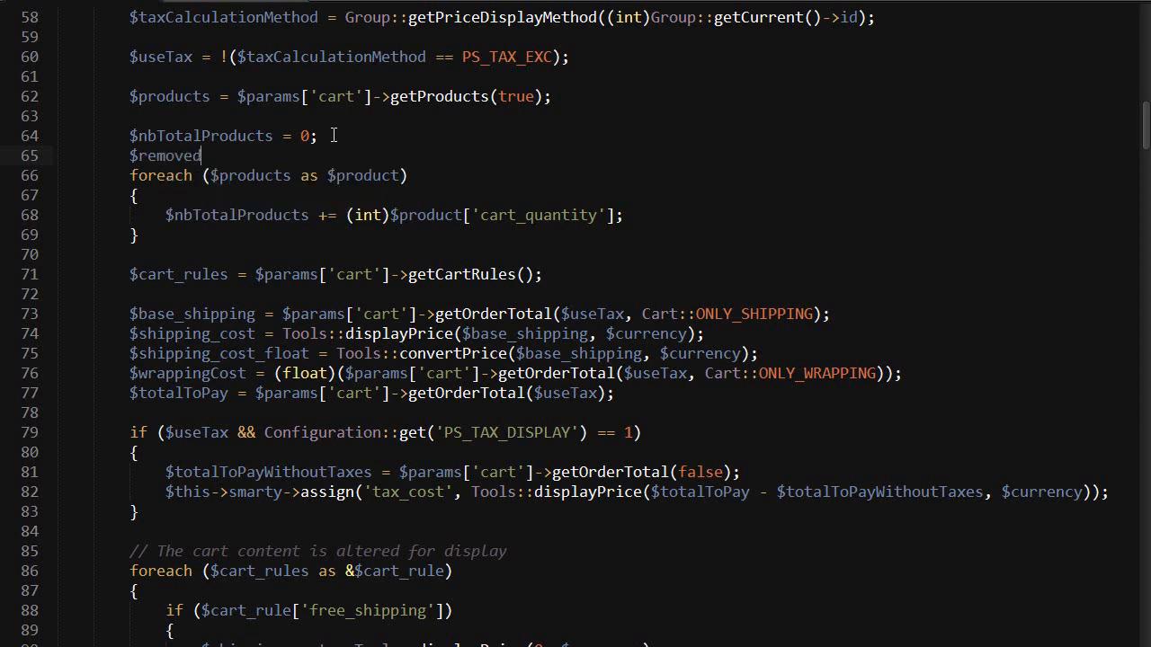
pyautogui.write('= array()')
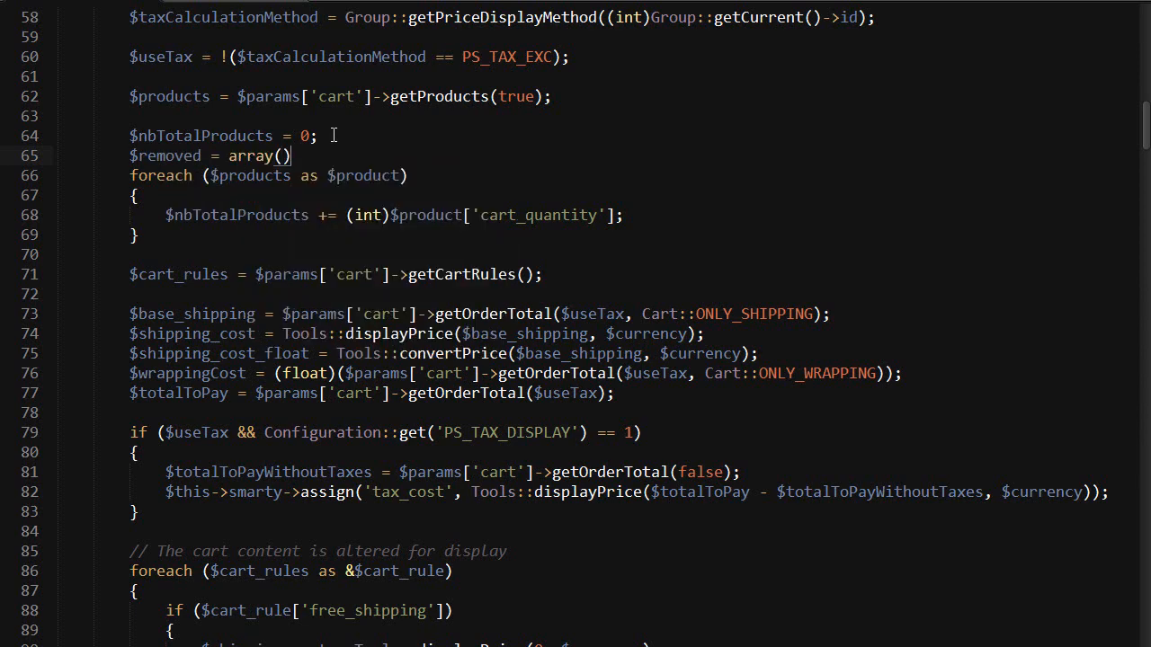
pyautogui.write(';')
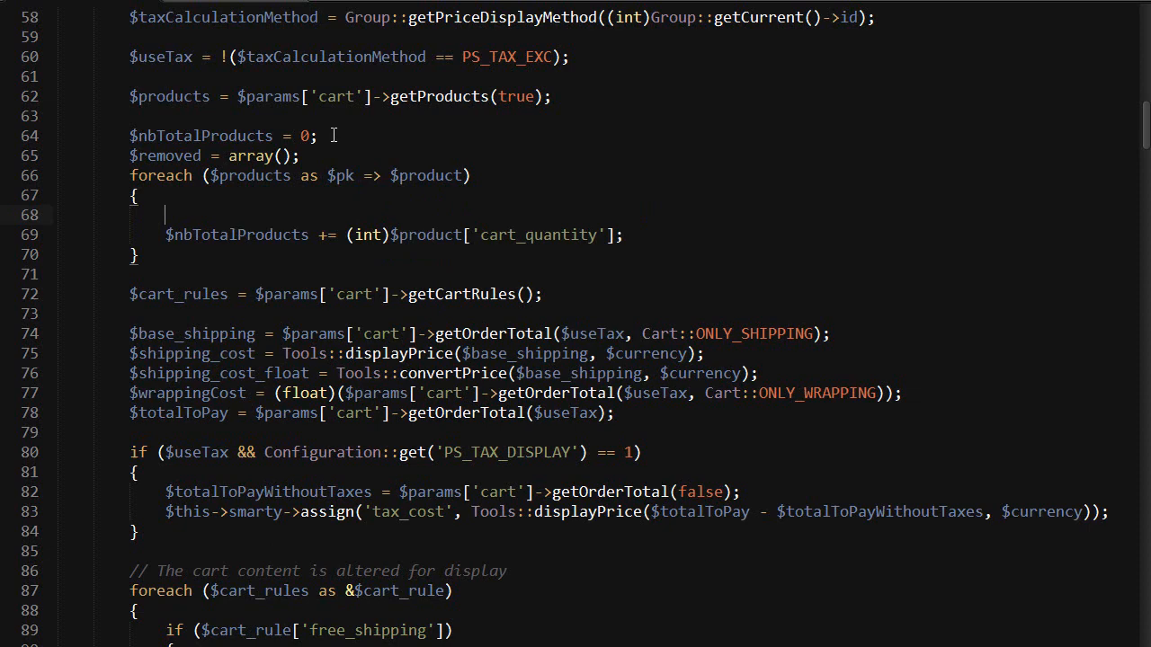
# Add an if testing quantity_available <= 0 && !Product::isAvailableWhenOutOfStock($product['out_of_stock'])
pyautogui.write('if()')
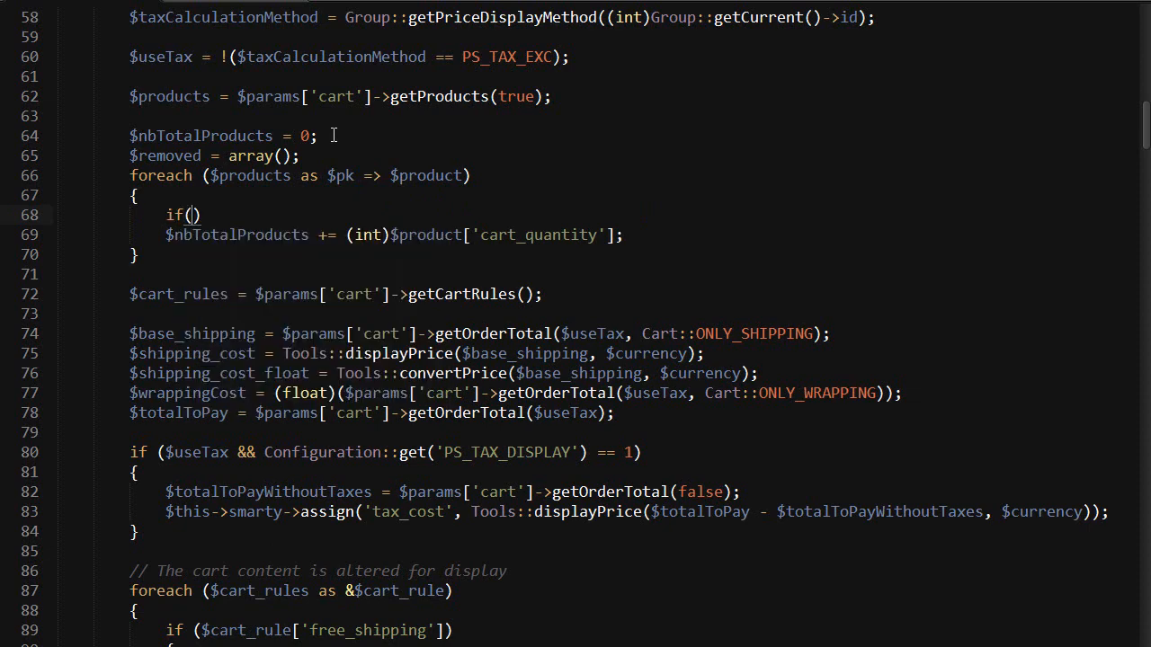
pyautogui.write("$product['quantity_")
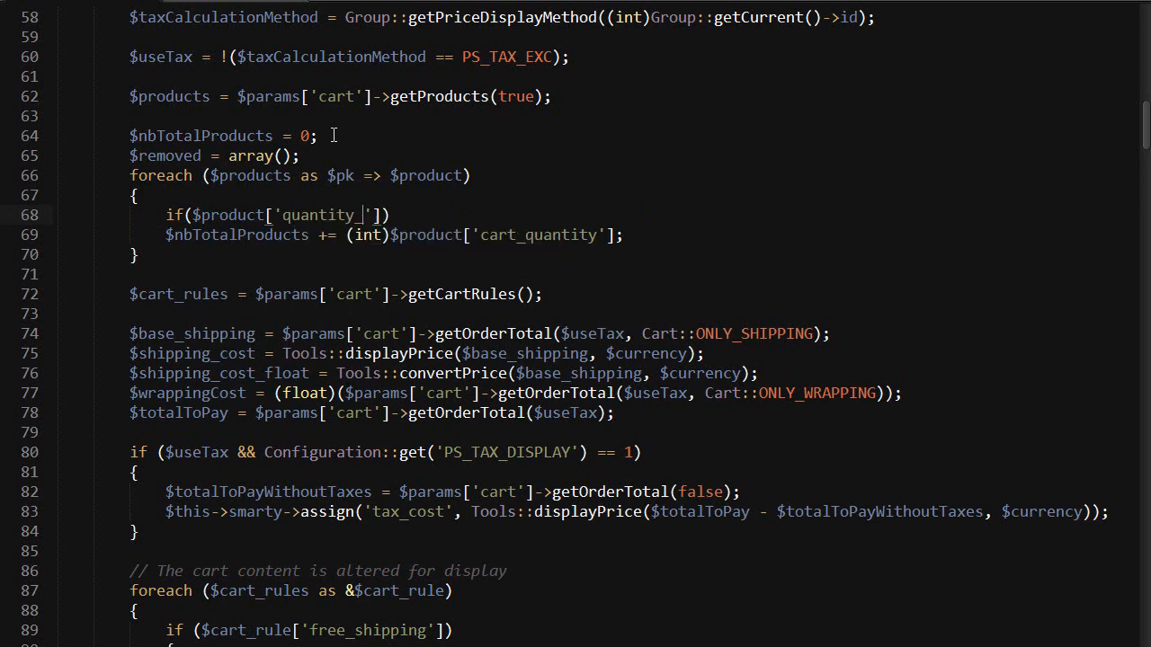
pyautogui.write('available')
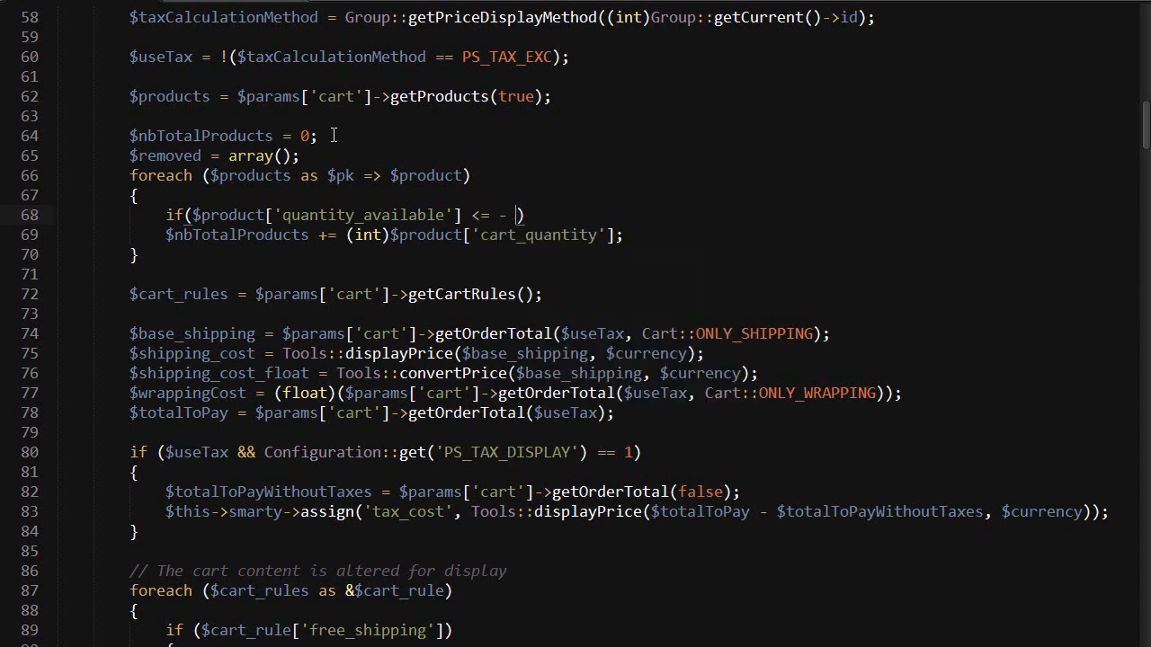
pyautogui.write('0')
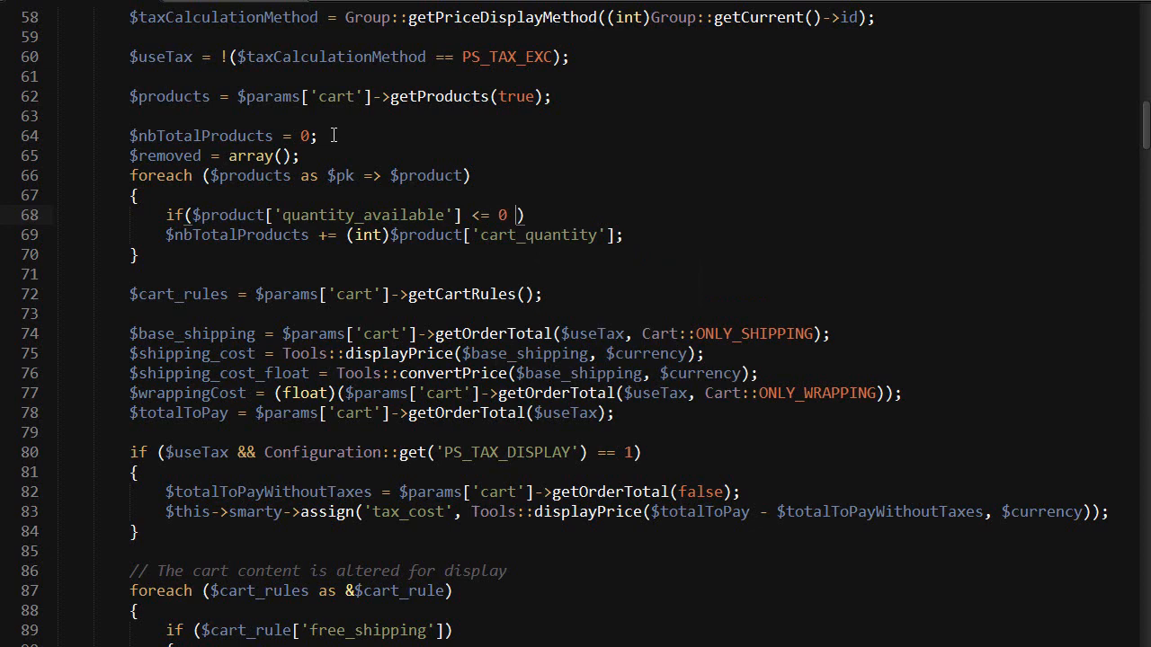
pyautogui.write('&& !Product::')
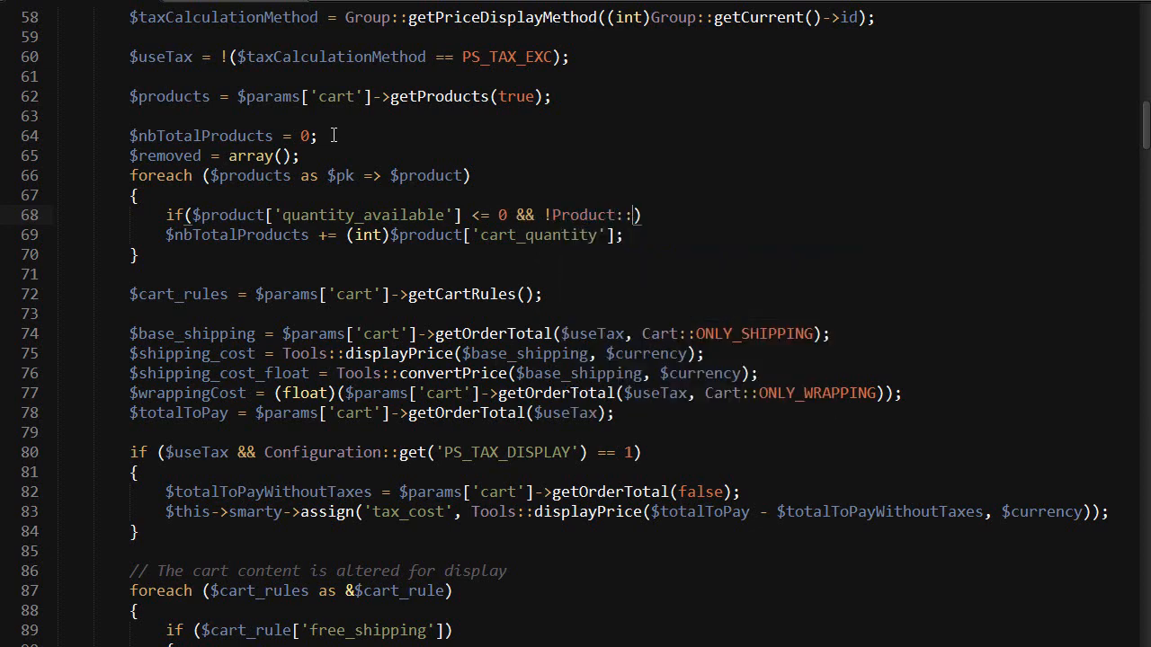
pyautogui.write('isAvailable')
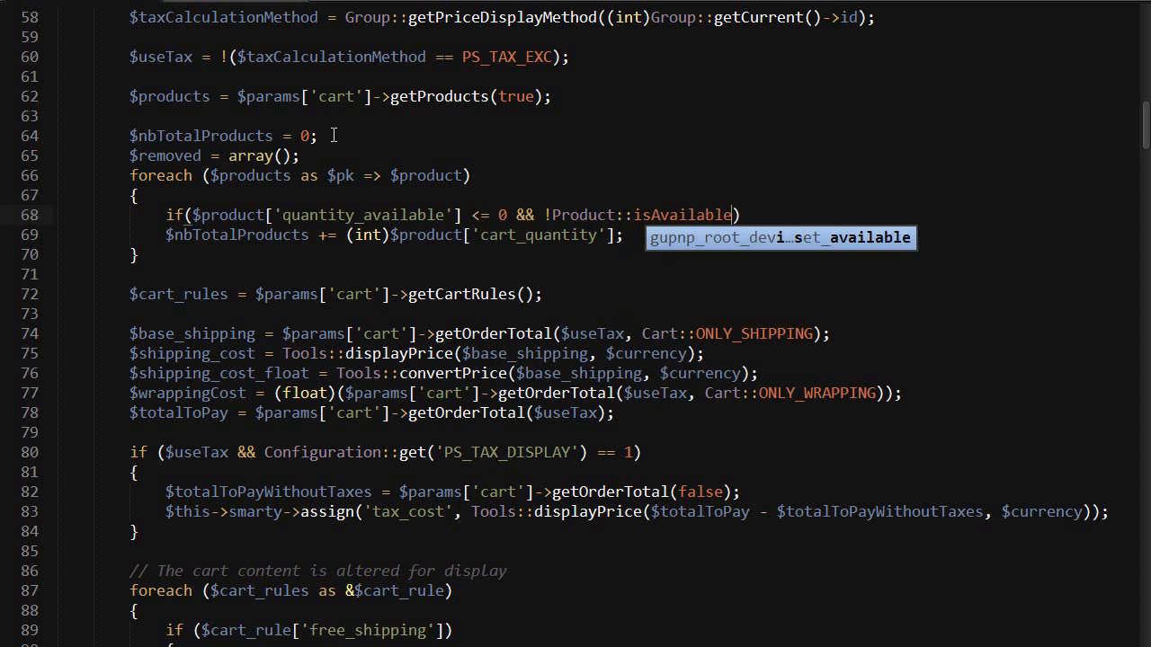
pyautogui.write('WhenOut')
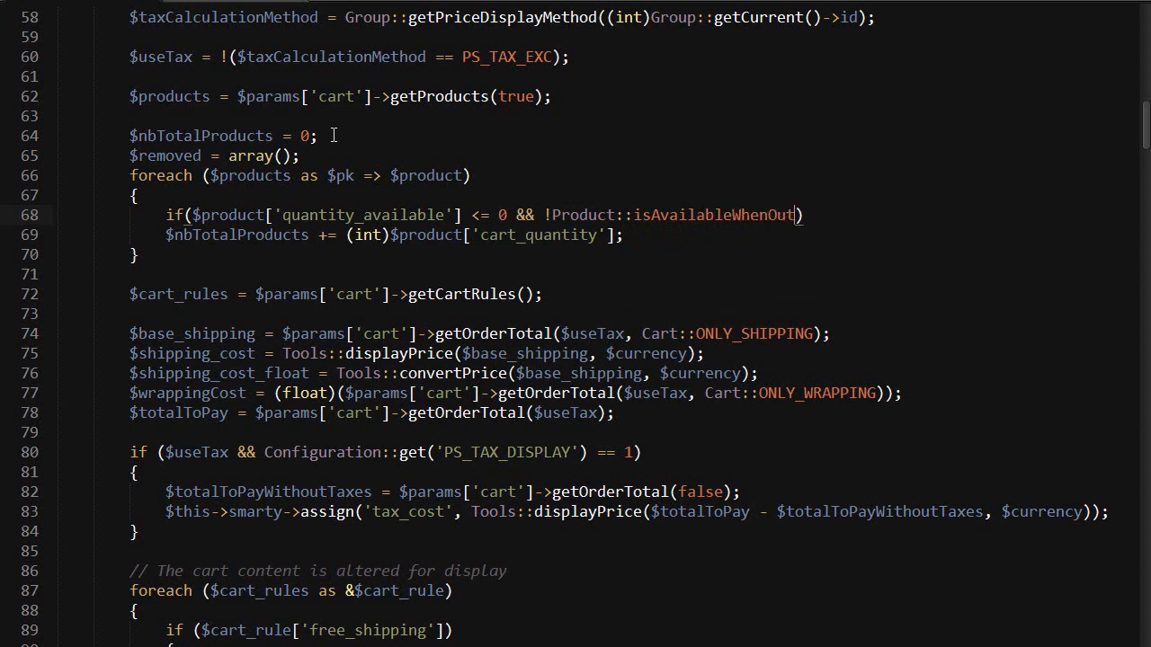
pyautogui.write('OfStock')
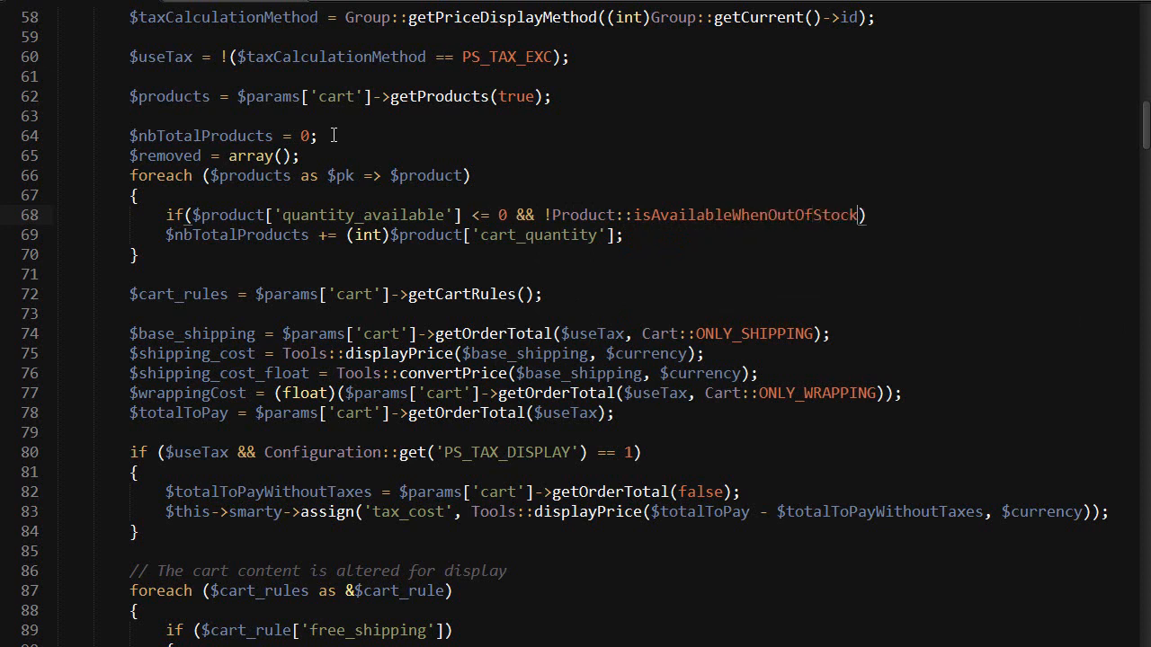
pyautogui.write('()')
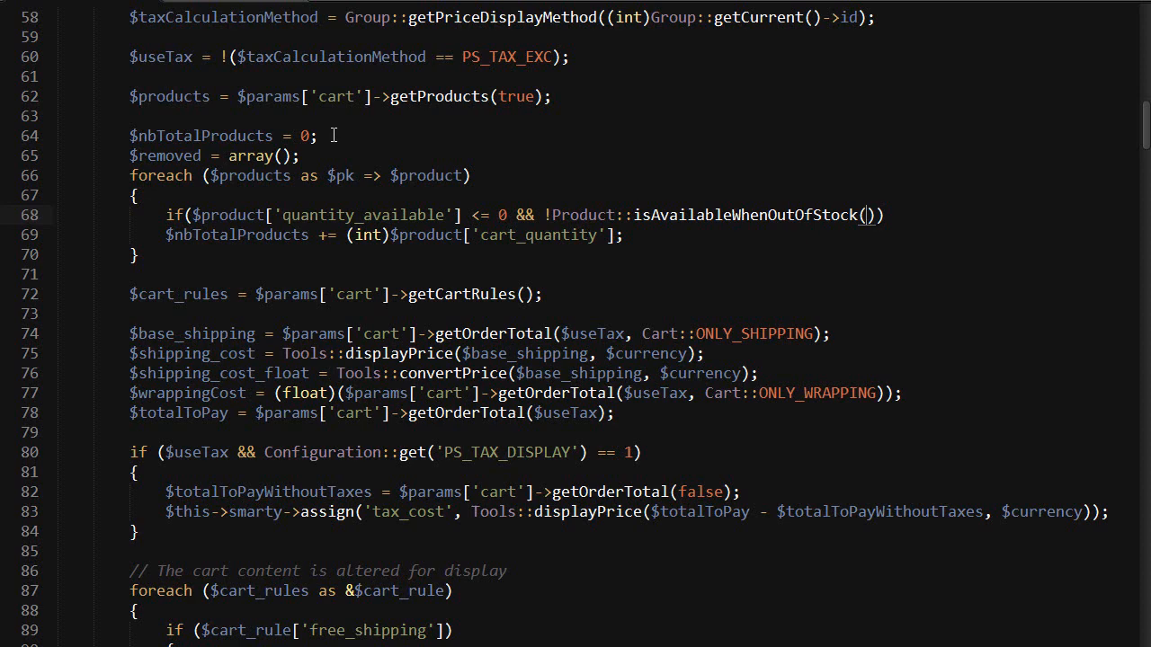
pyautogui.write("$product['']")
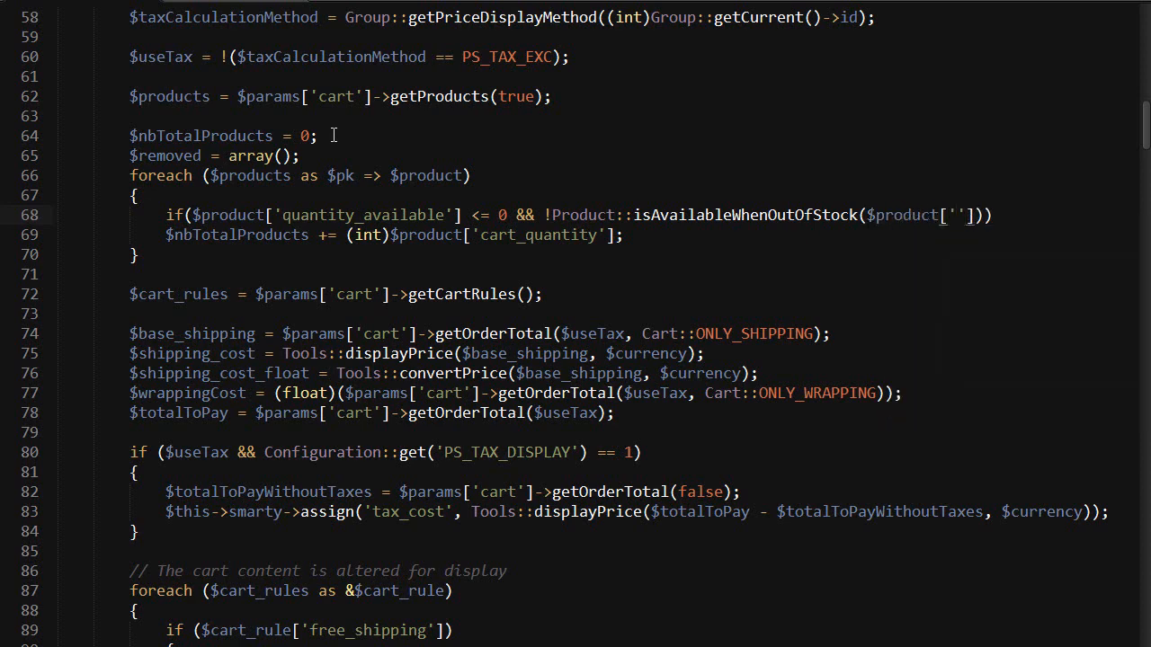
pyautogui.write('out_of_stock')
pyautogui.write('{')
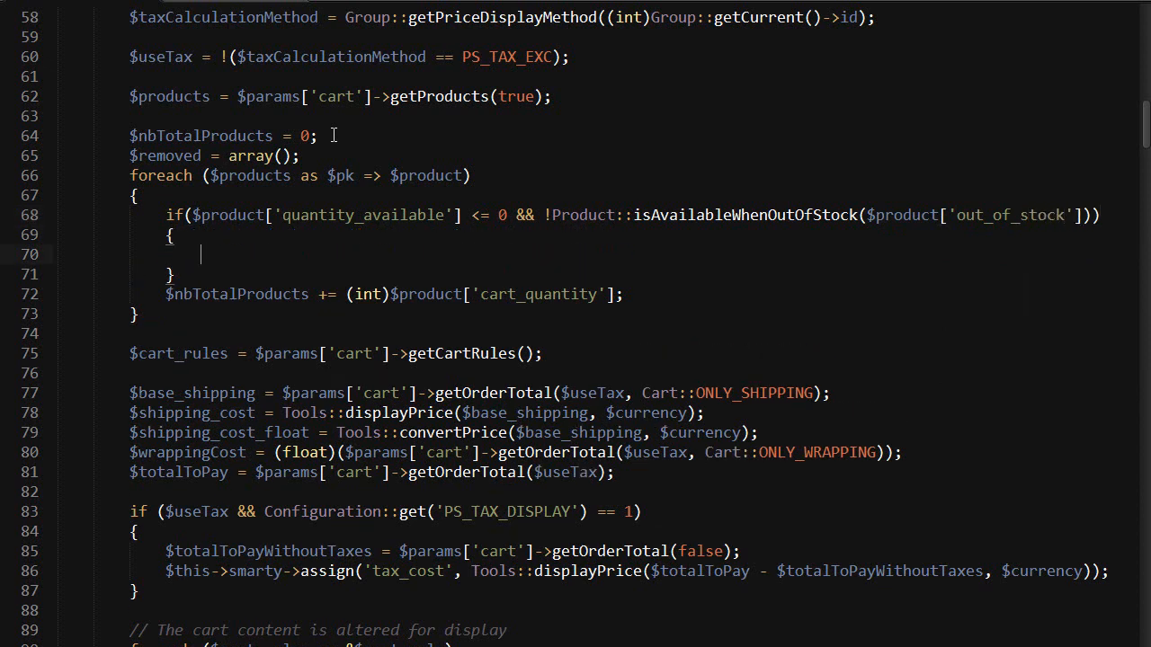
# Call $this->context->cart->deleteProduct with product, attribute, customization and delivery address ids
pyautogui.write('$r')
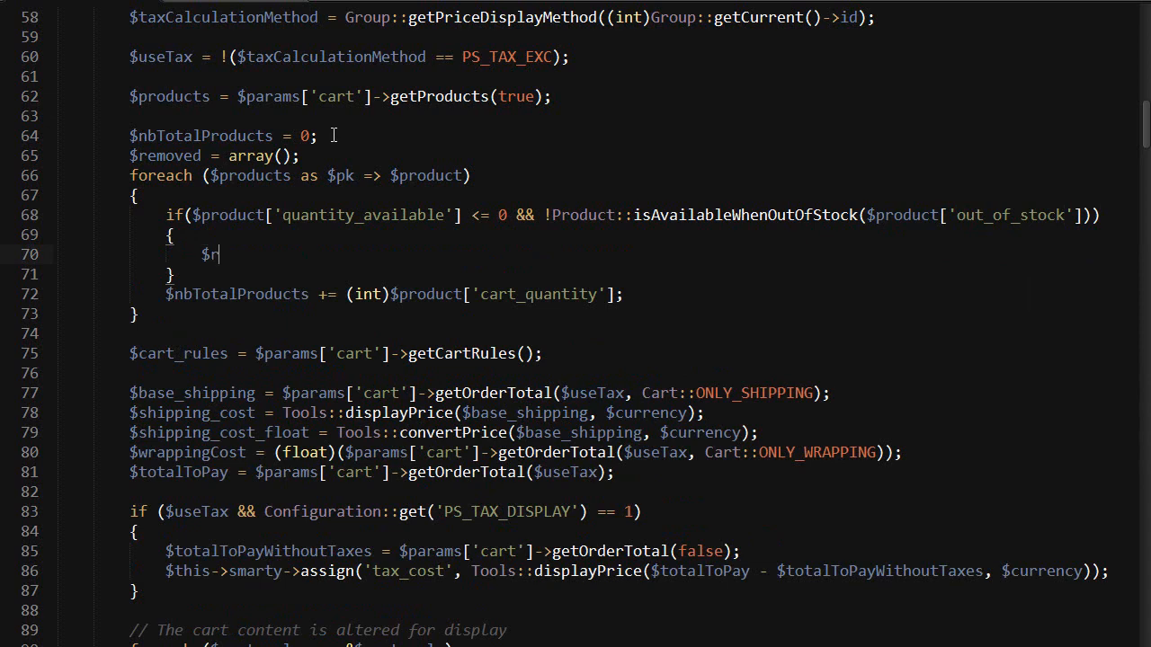
pyautogui.write('r')
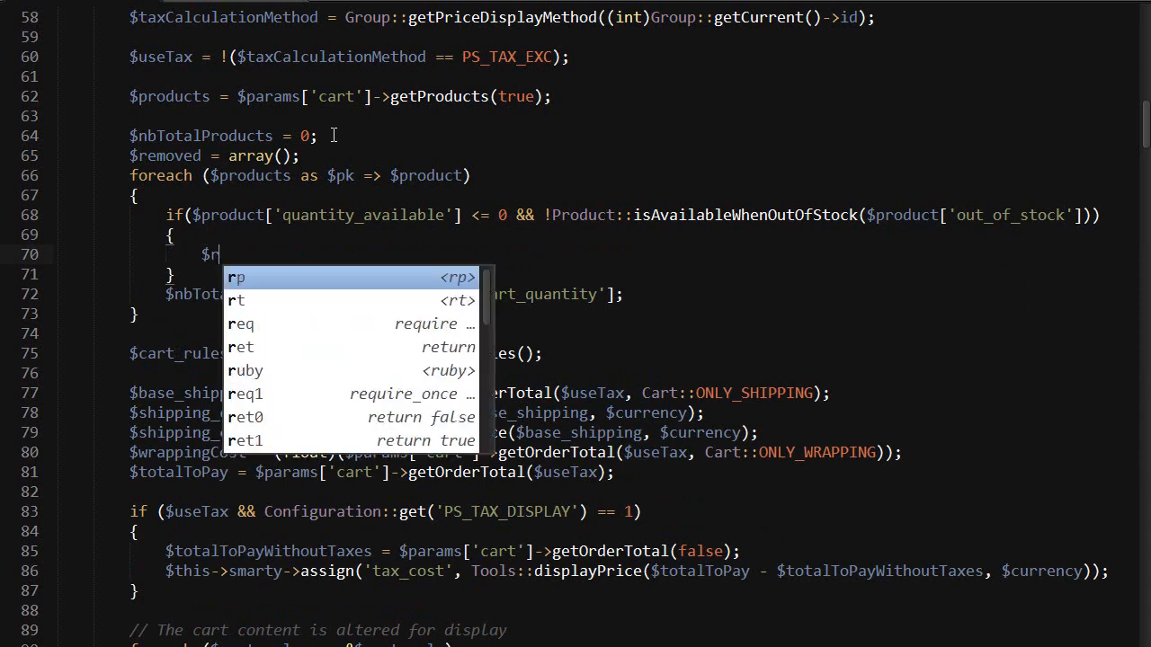
pyautogui.write('this->context->cart->')
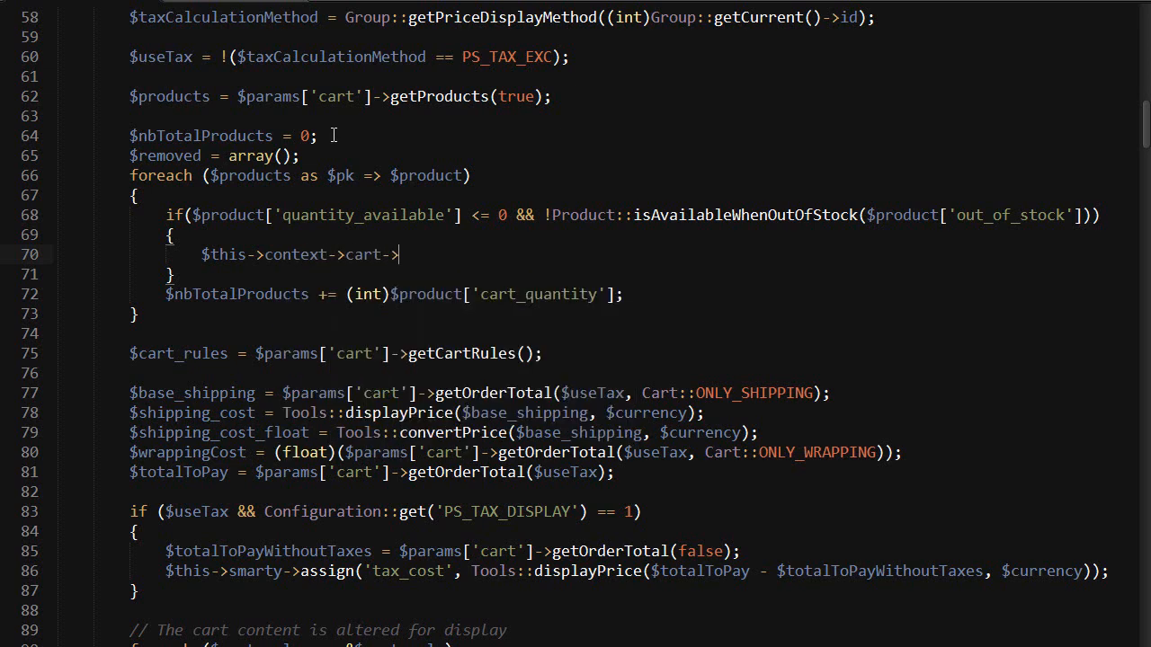
pyautogui.write('deletePr')
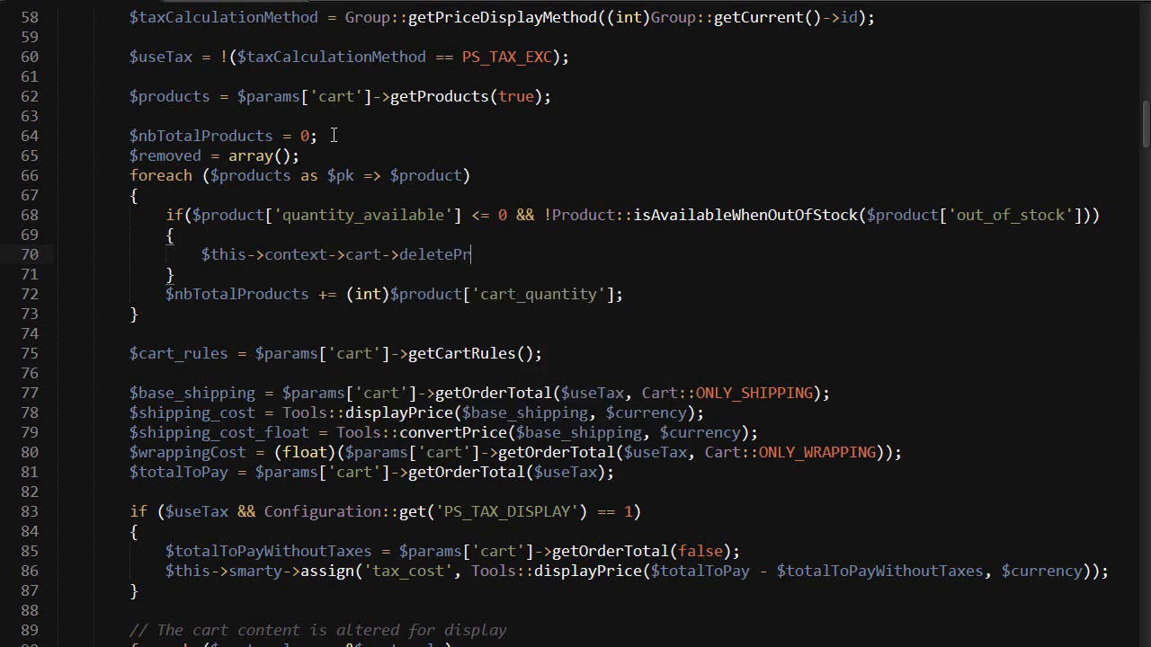
pyautogui.write('od')
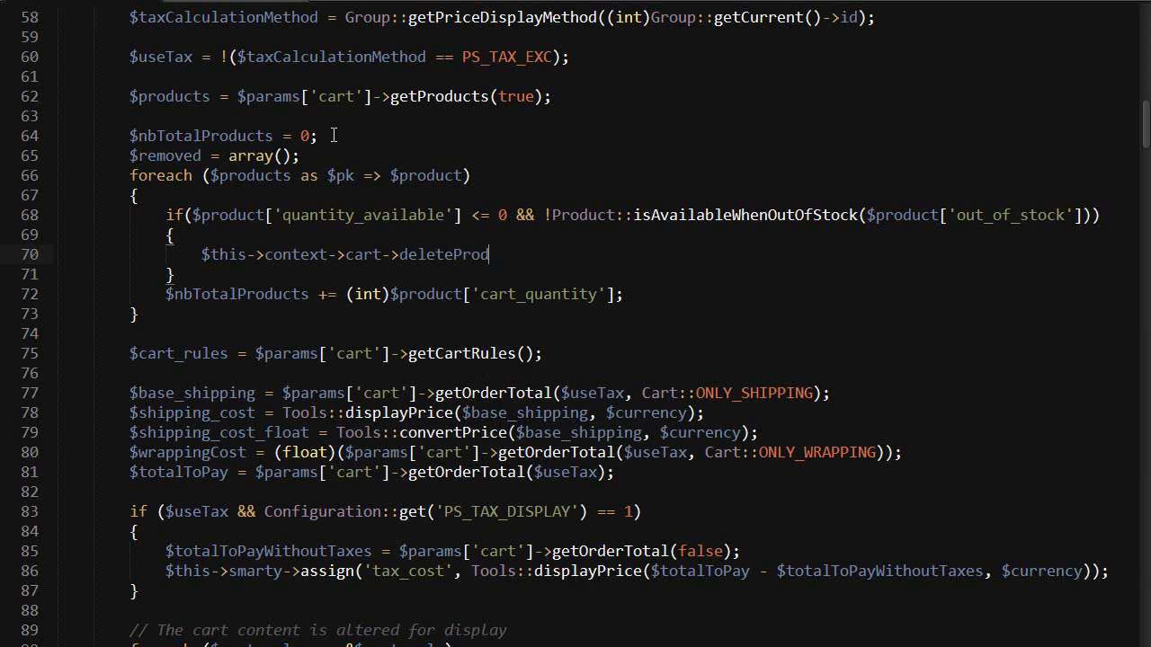
pyautogui.write('uct')
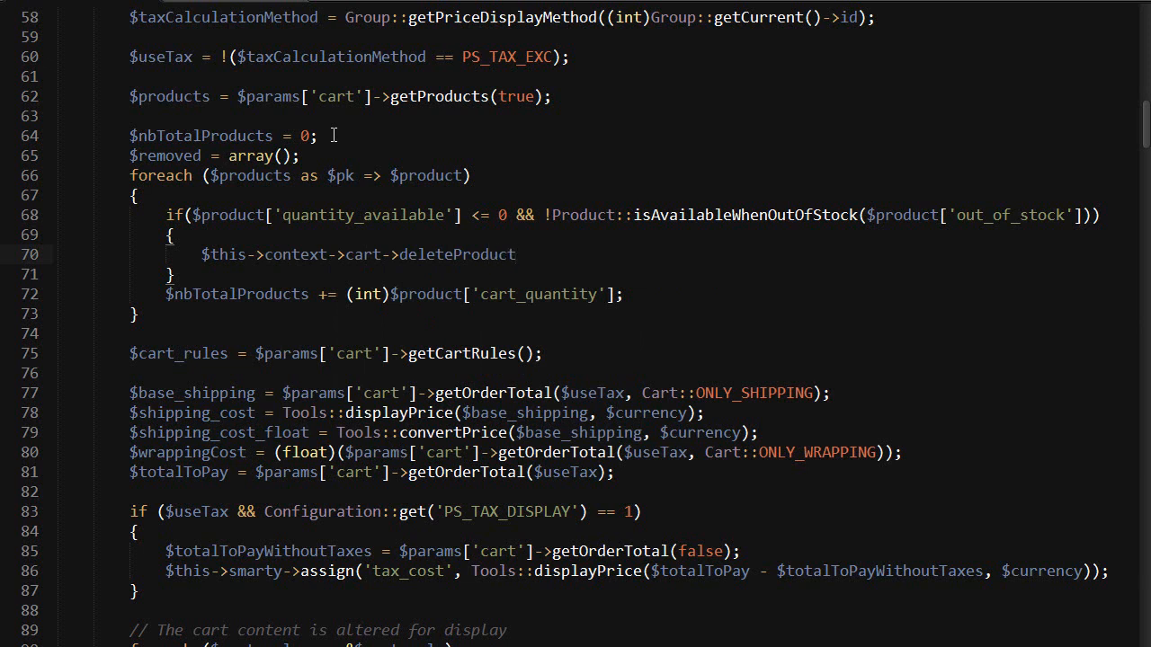
pyautogui.write('()')
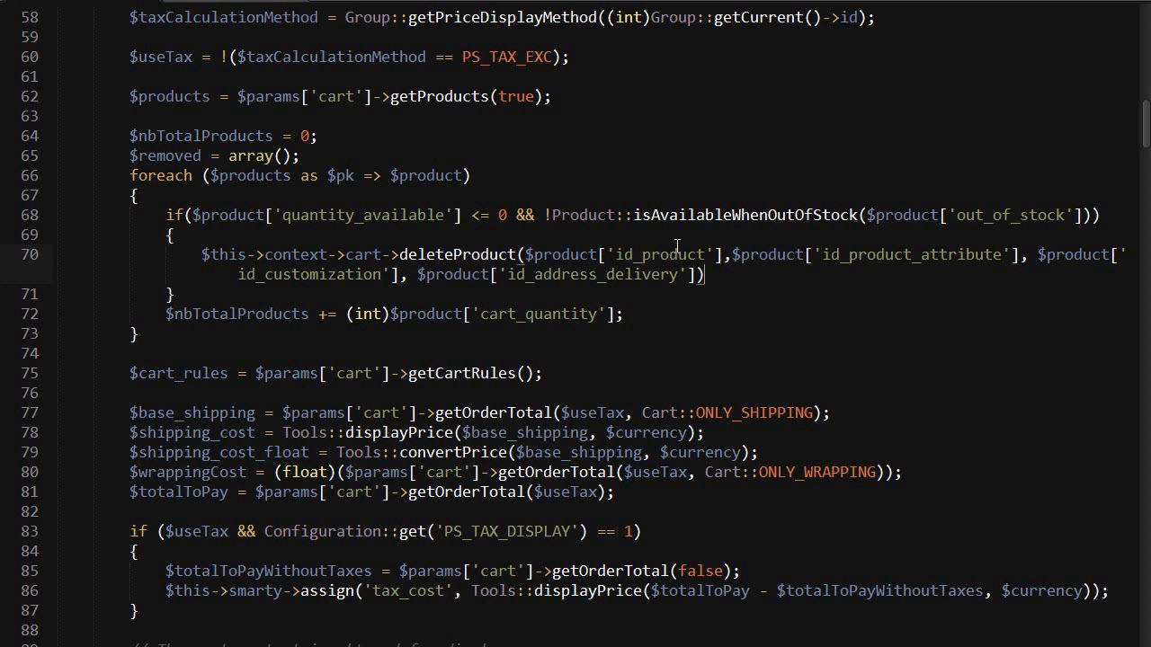
pyautogui.write(';')
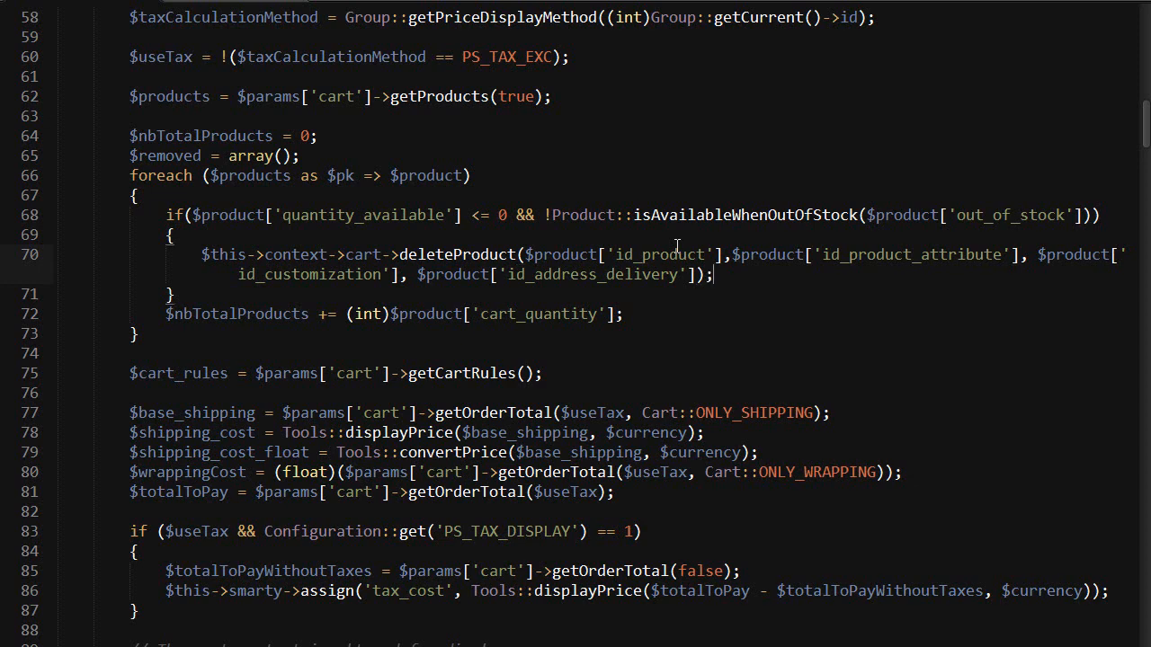
pyautogui.write('$removed')
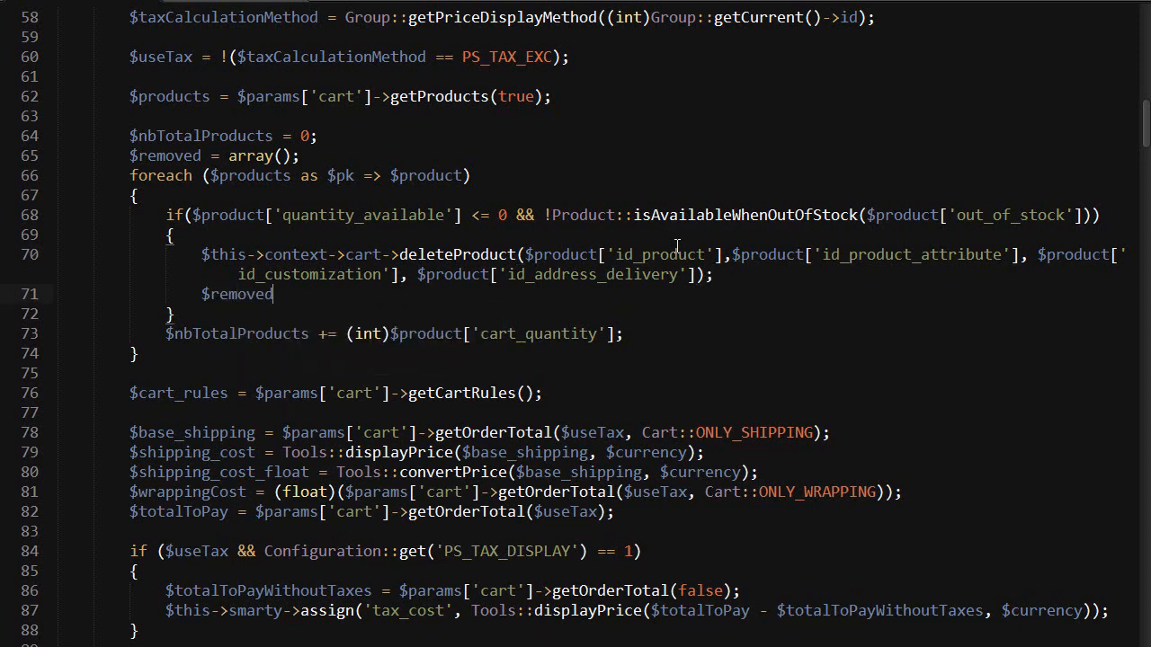
# Add $removed[] = $product['name'], unset($product[$pk]) and continue inside the branch
pyautogui.write('[] = $pro')
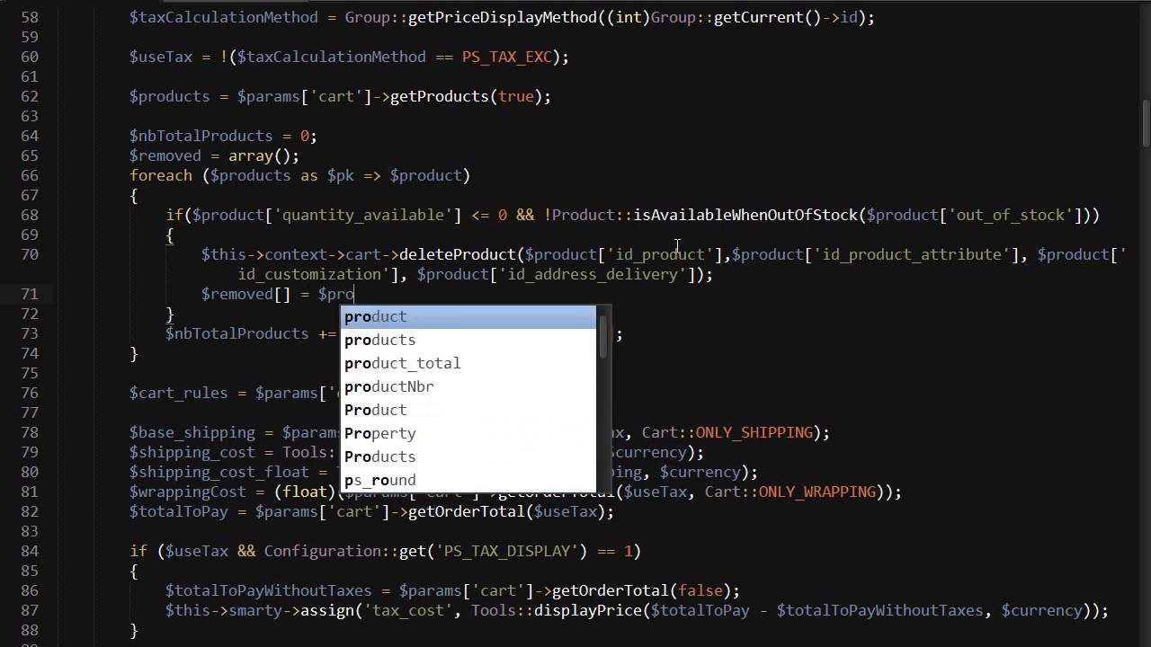
pyautogui.write("duct['name'];")
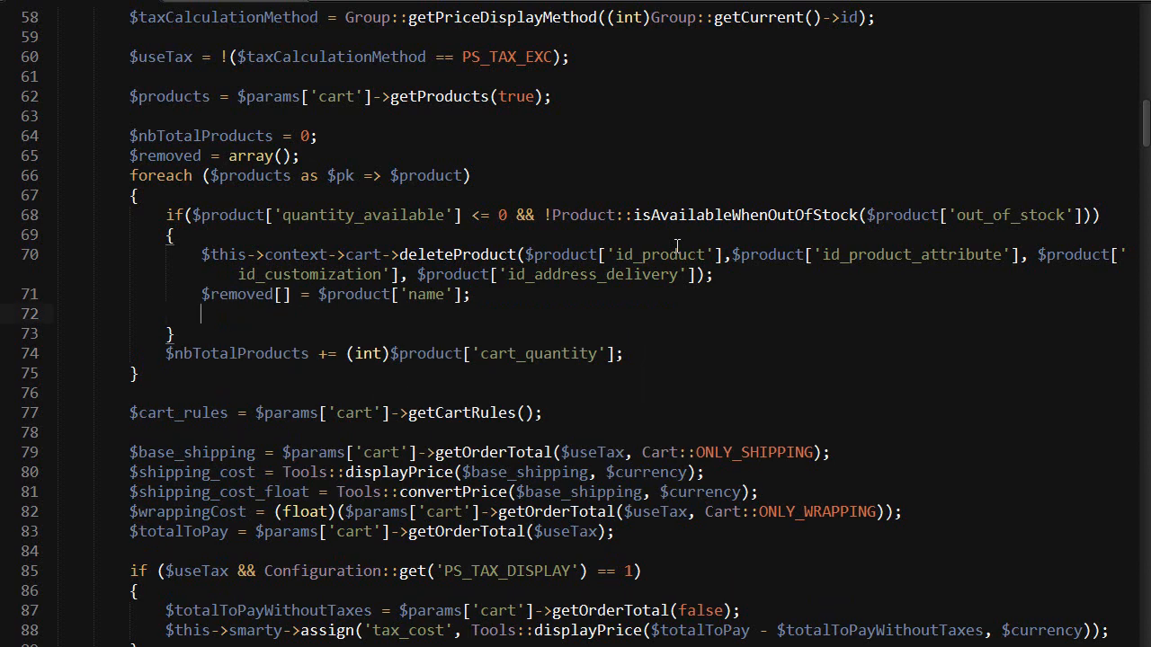
pyautogui.write('unset(')
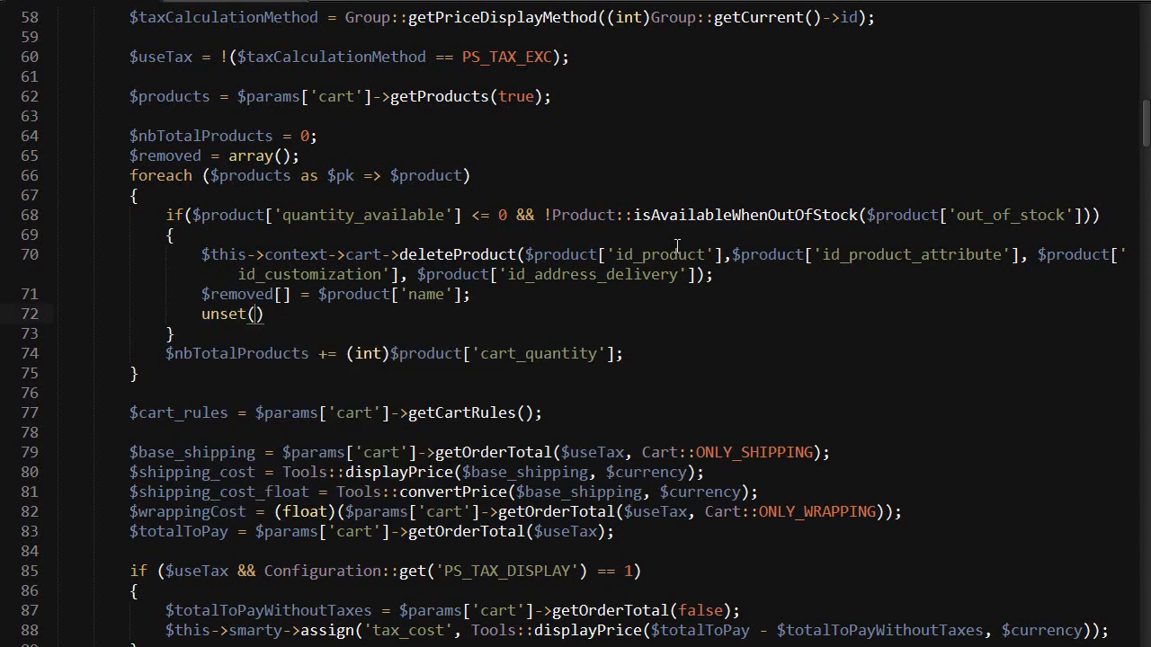
pyautogui.write('$p')
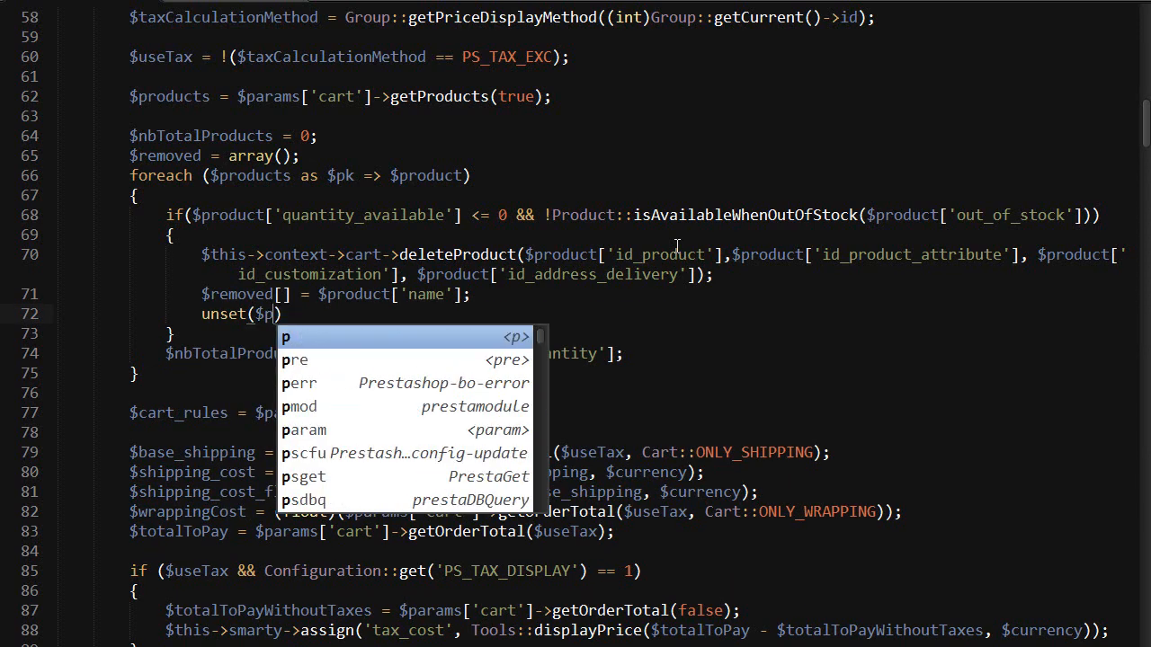
pyautogui.write('roduct[$pk')
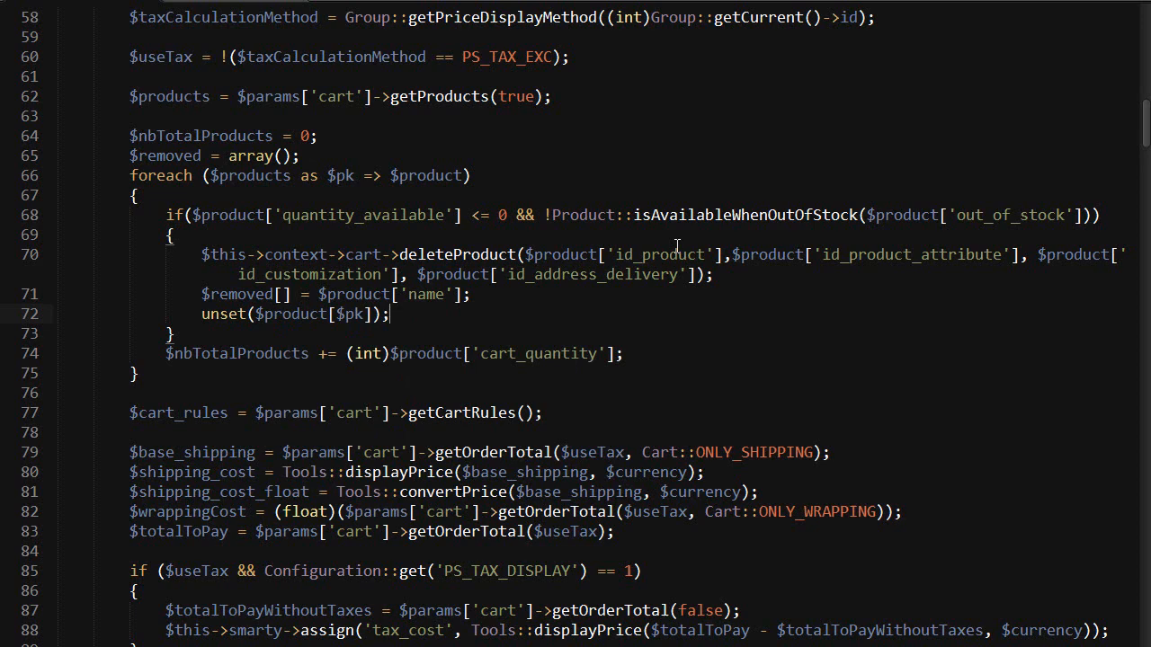
pyautogui.write('continue;')
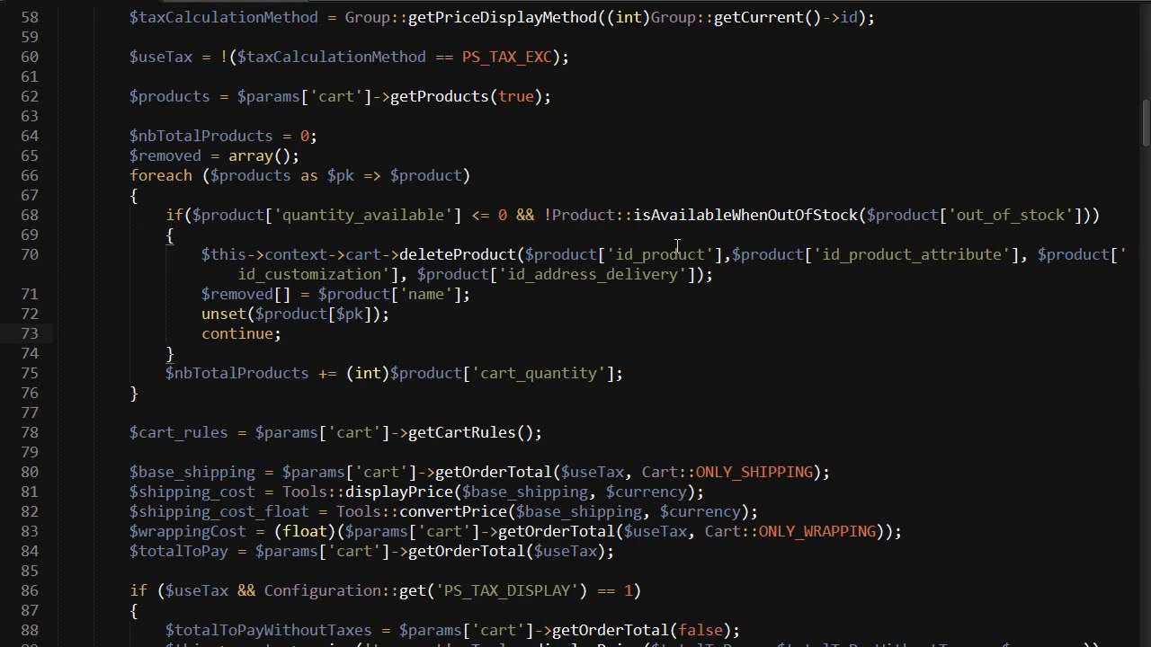
pyautogui.moveTo(689, 261)
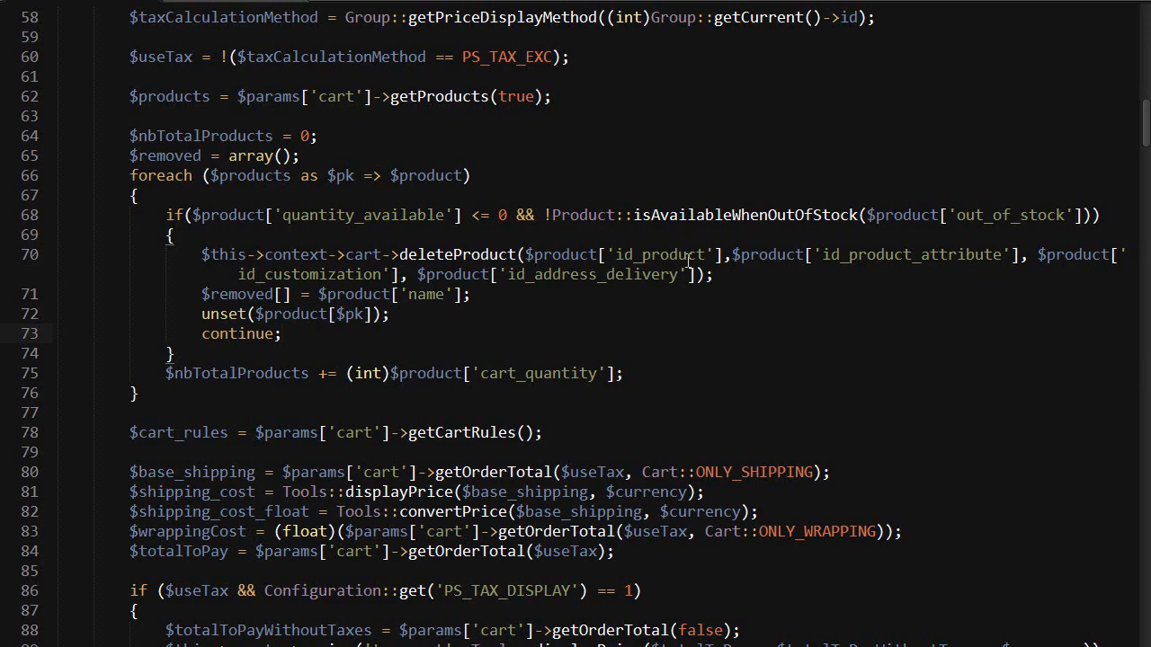
# Add 'removed_products' => $removed to the smarty assign array
pyautogui.scroll(-3)
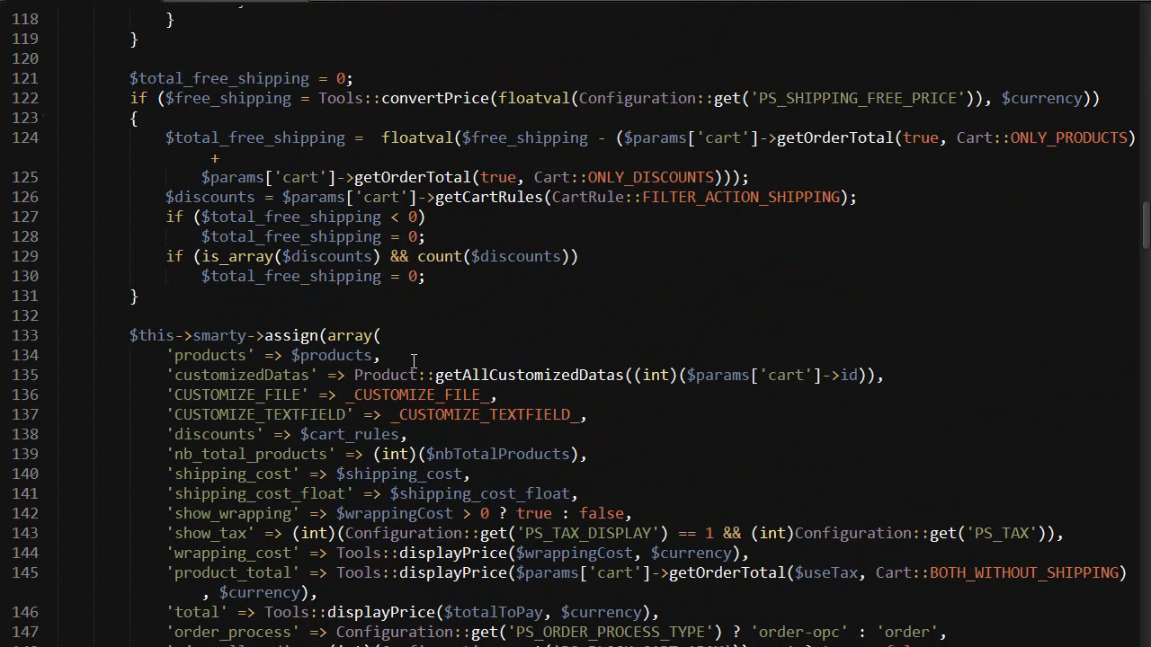
pyautogui.press('Enter')
pyautogui.write("'removed_")
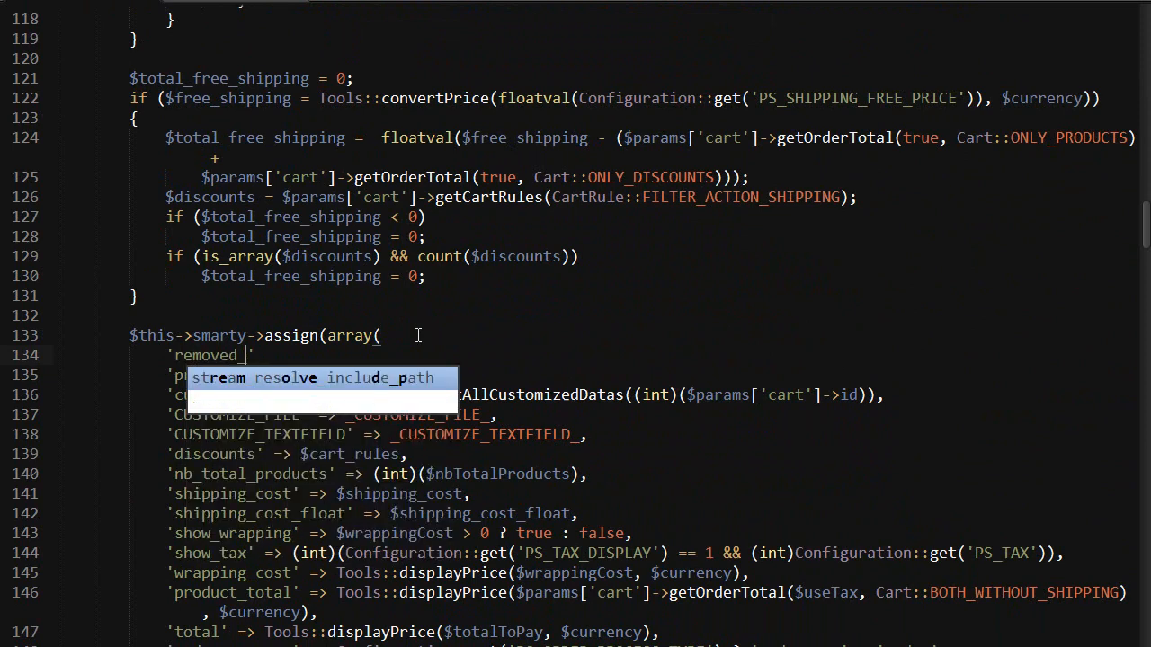
pyautogui.write("products'")
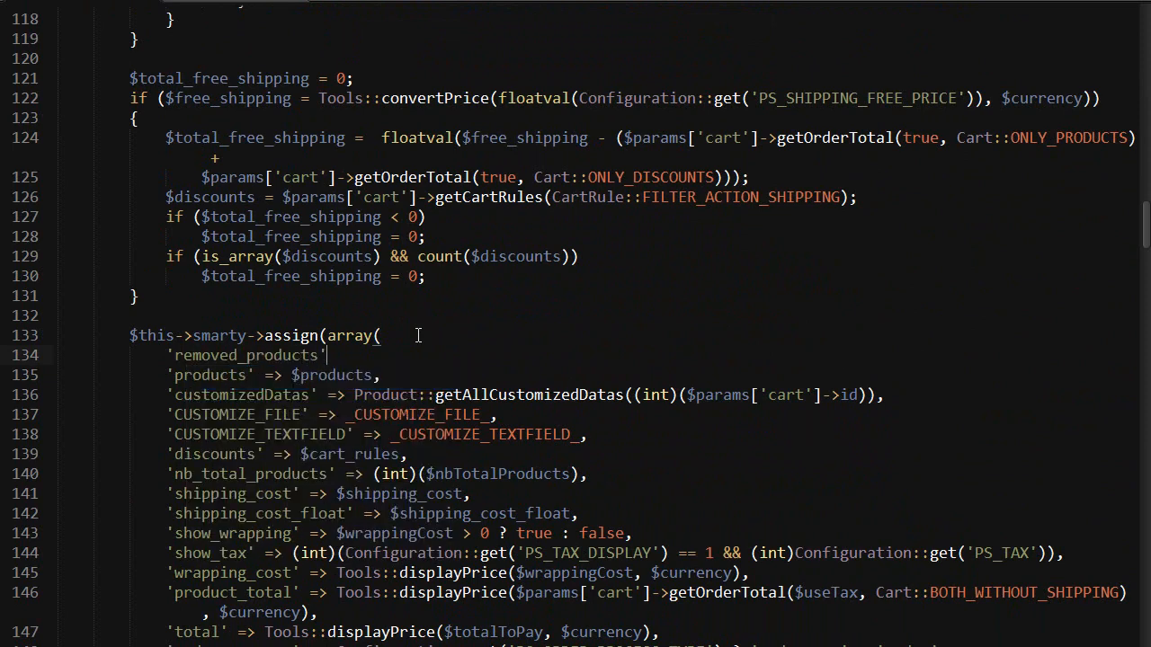
pyautogui.write('=> $rem')
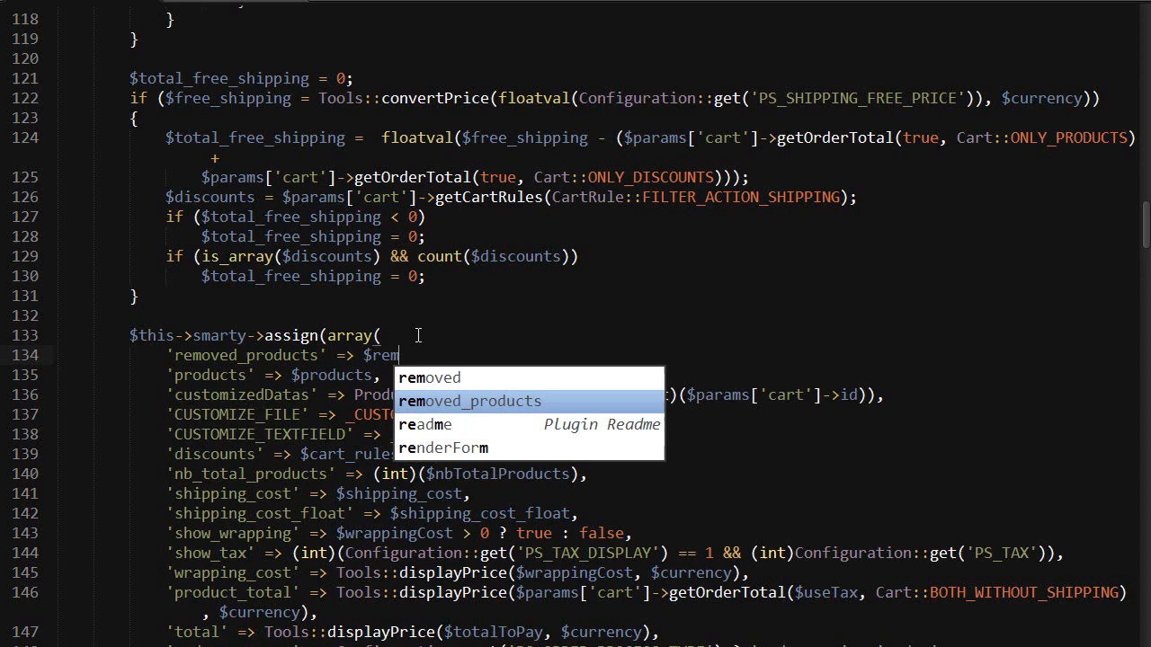
# Add 'cart_qties' => (int)$this->context->cart->nbProducts() to the assign array
pyautogui.press('Enter')
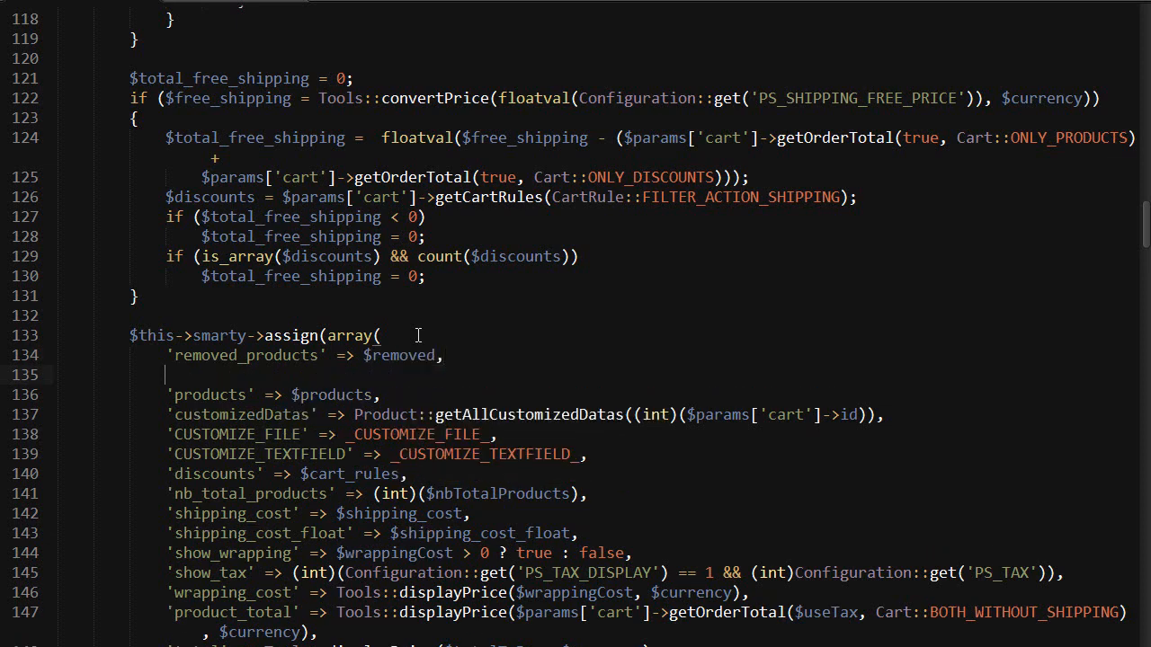
pyautogui.write("cart'")
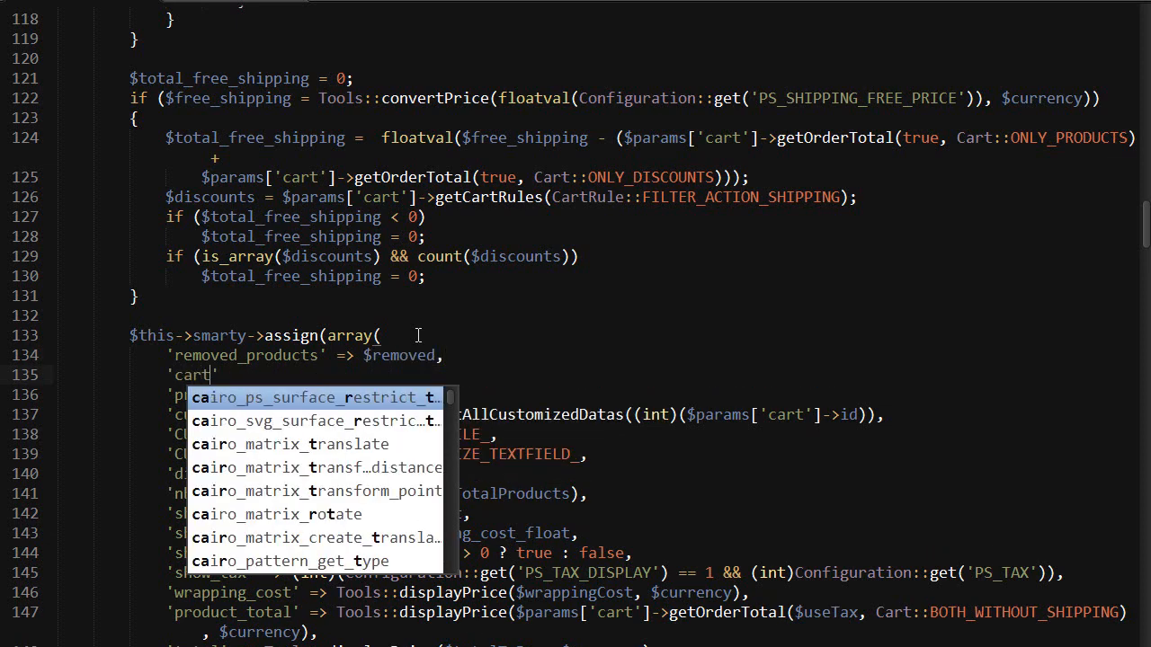
pyautogui.write('_qties')
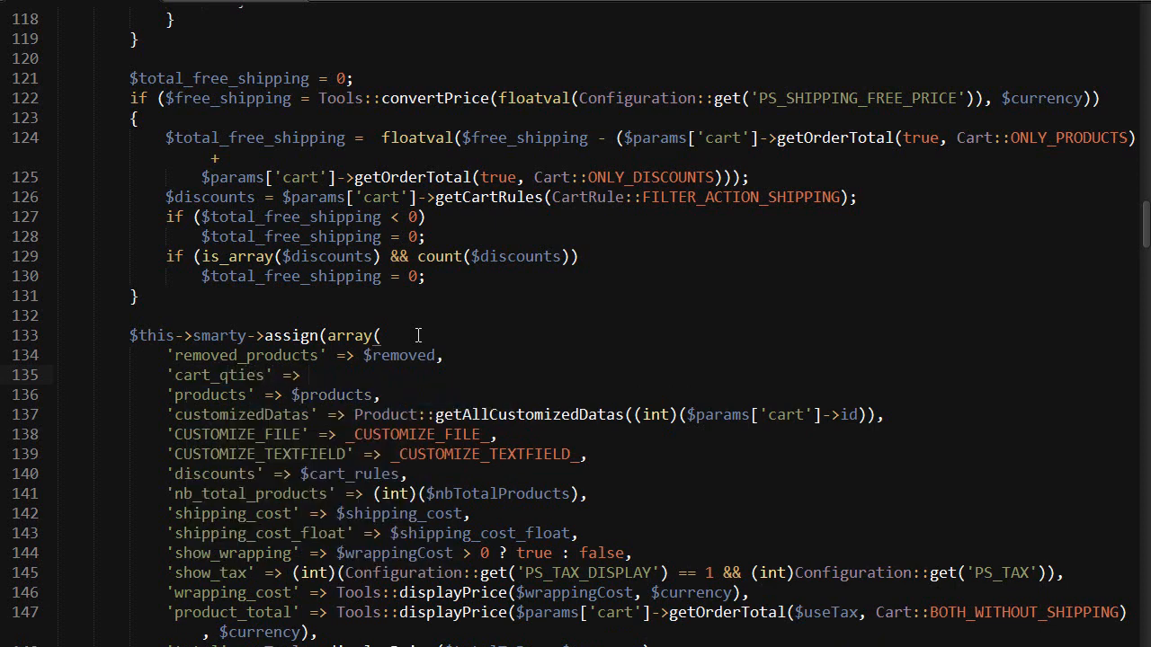
pyautogui.write('(int)')
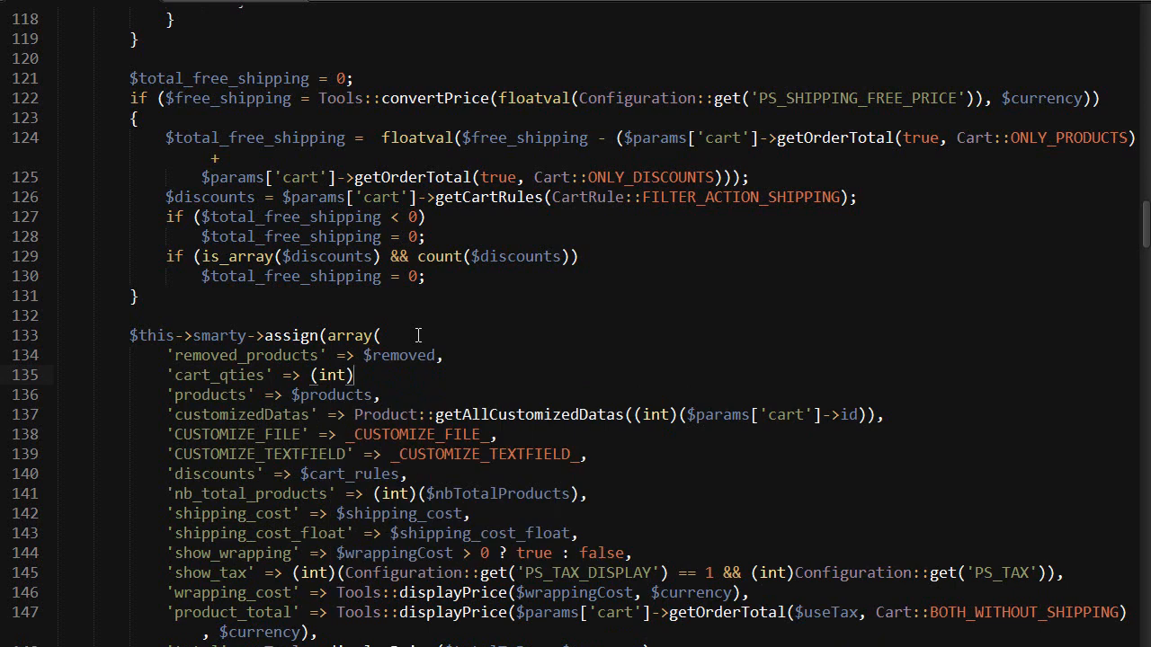
pyautogui.write('$this->context')
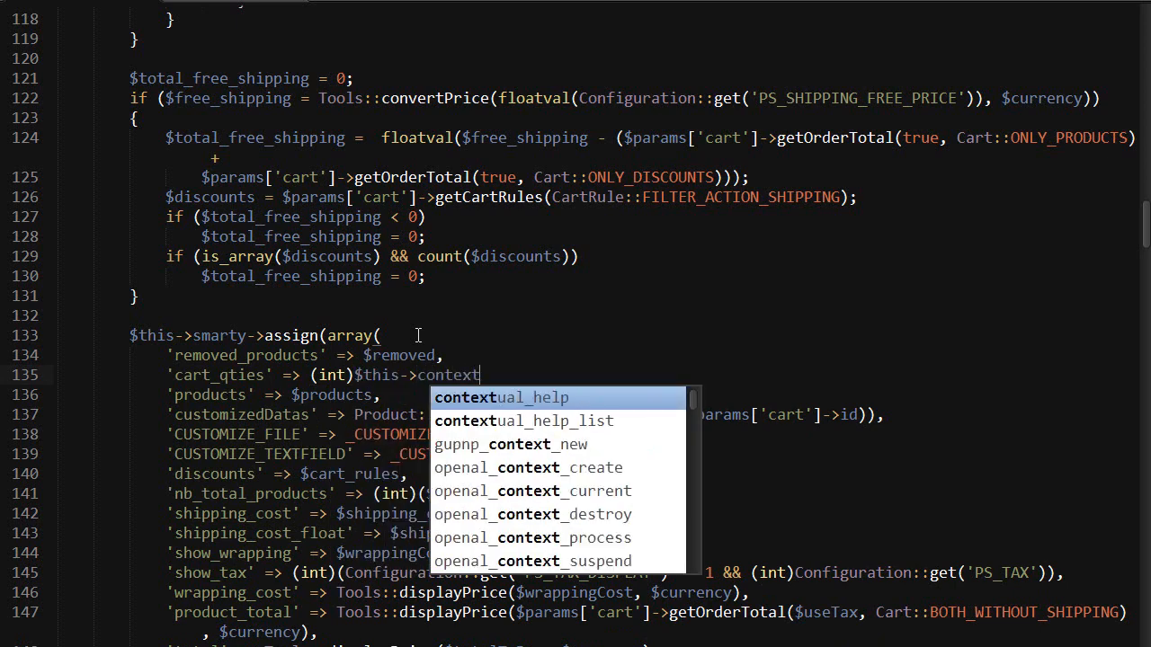
pyautogui.write('->cart->')
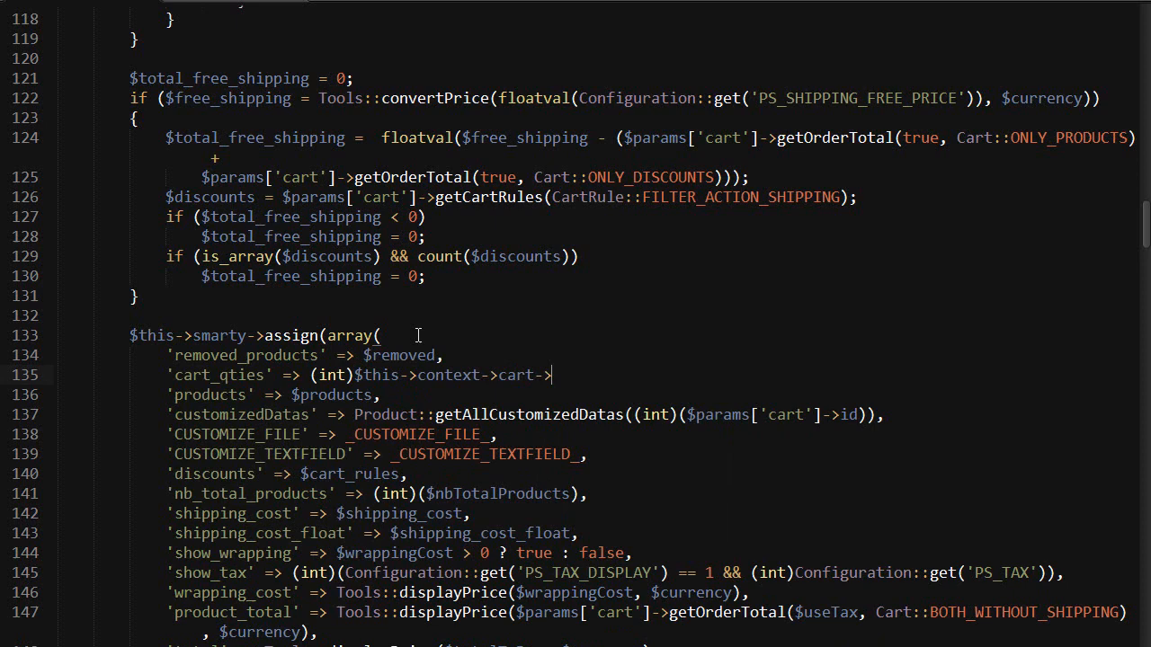
pyautogui.write('nbProducts(),')
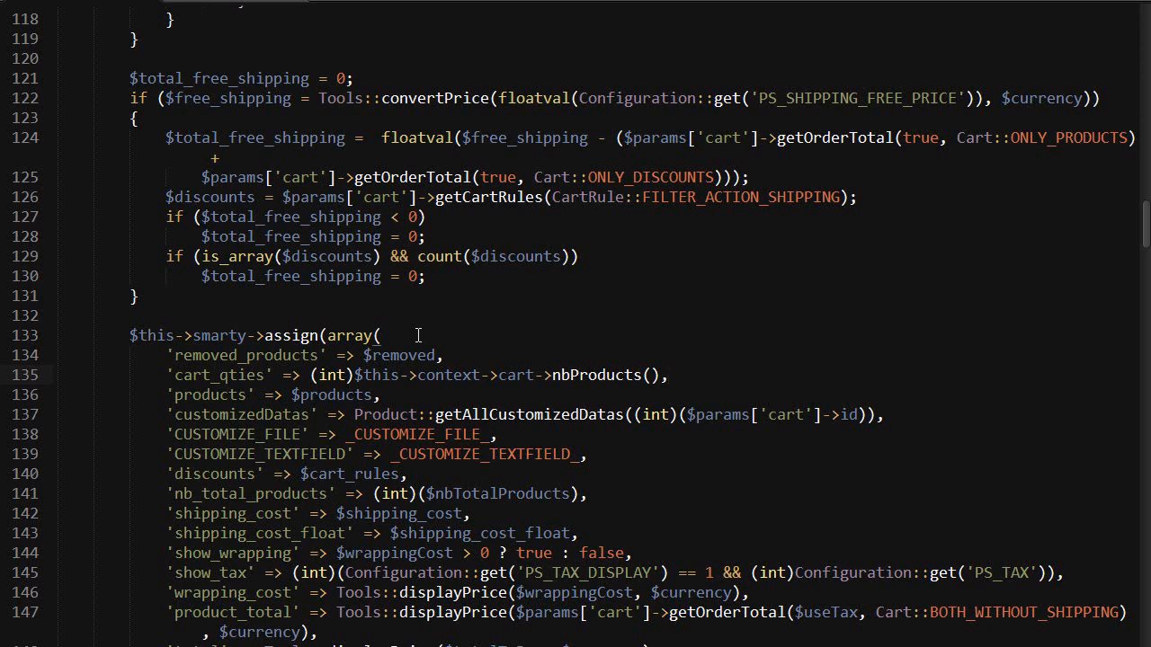
pyautogui.click(667, 374)
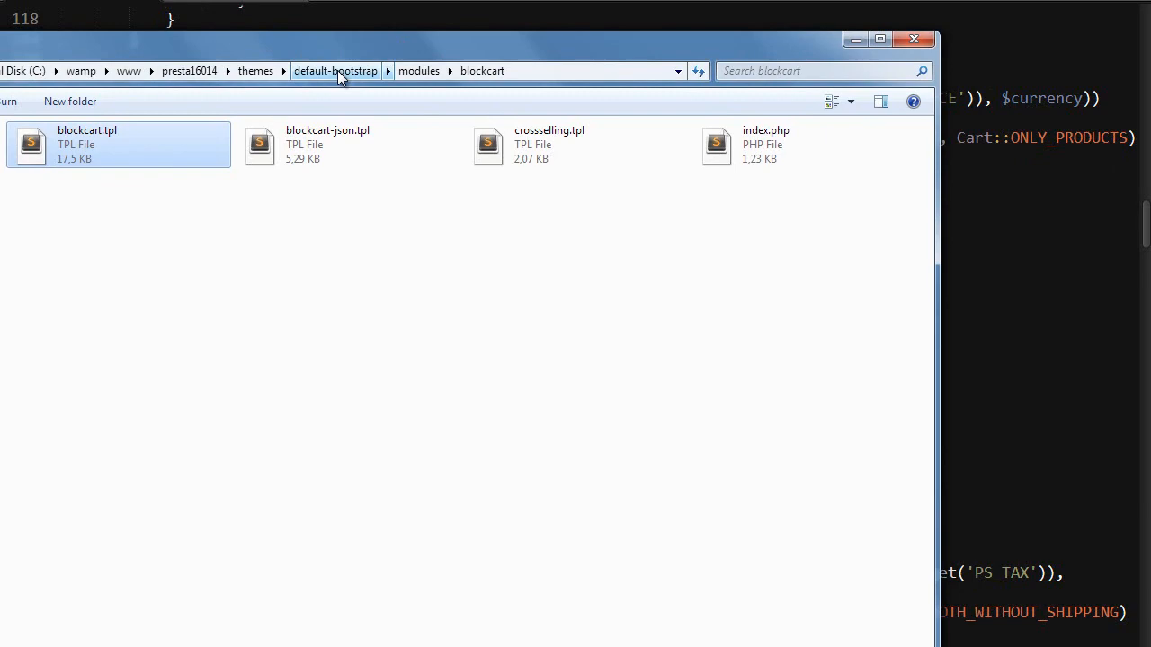
# Open blockcart.tpl from themes/default-bootstrap/modules/blockcart in the editor
pyautogui.doubleClick(87, 143)
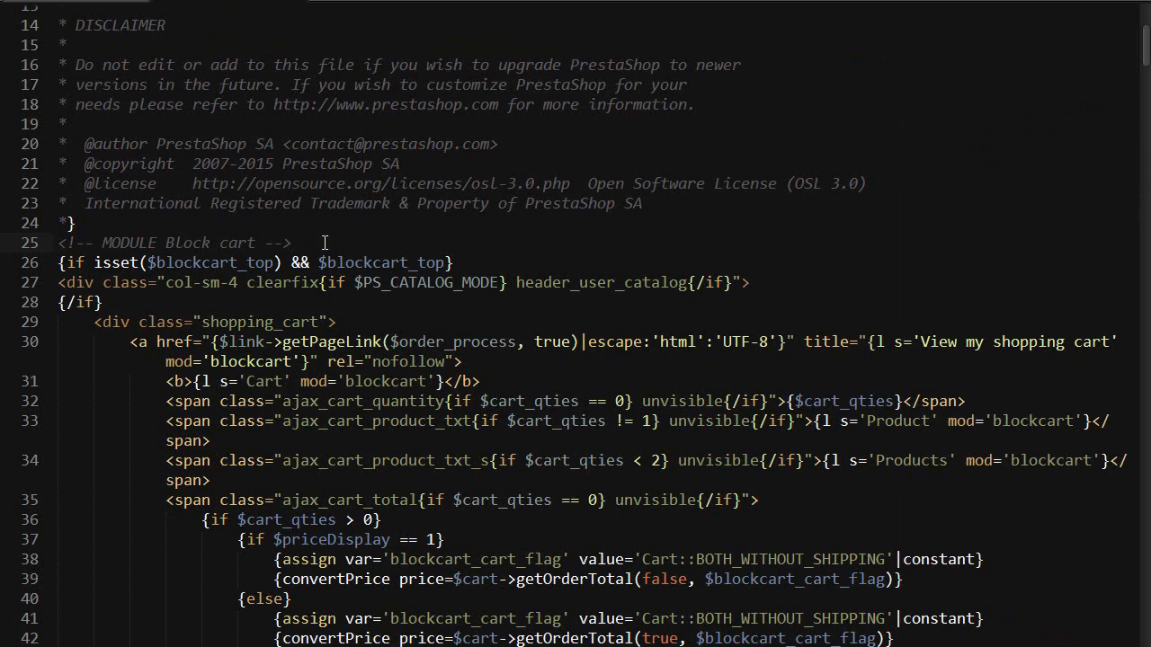
pyautogui.moveTo(321, 253)
pyautogui.write('\\')
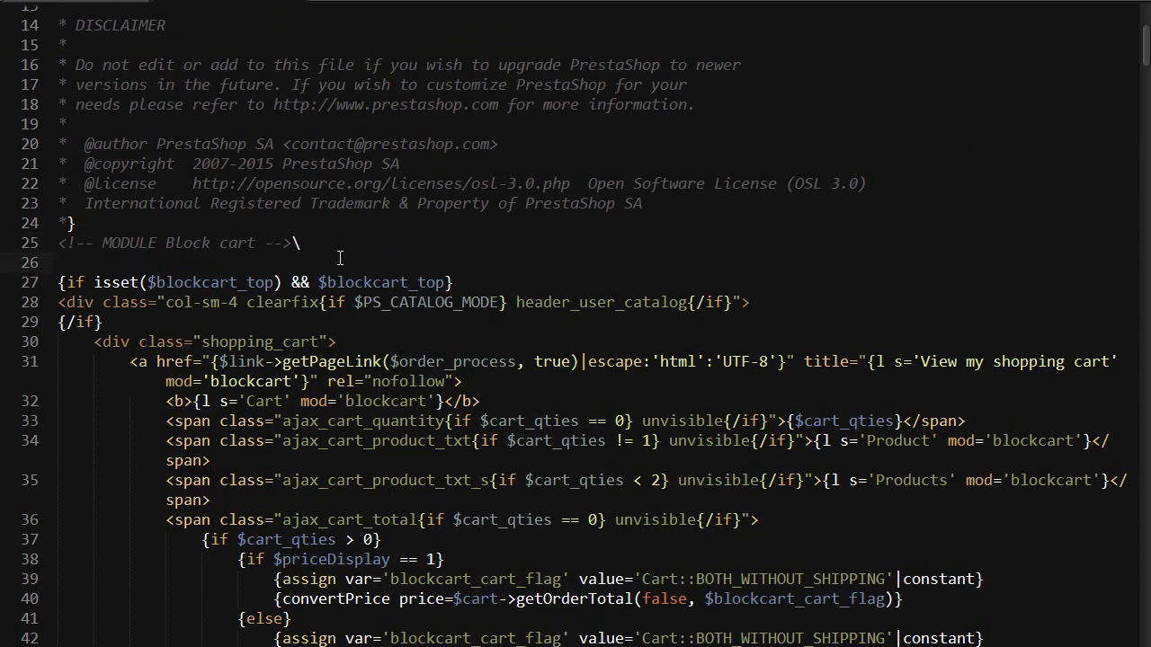
# Remove a stray backslash and add a script block wrapped in {if $removed_products}
pyautogui.press('BackSpace')
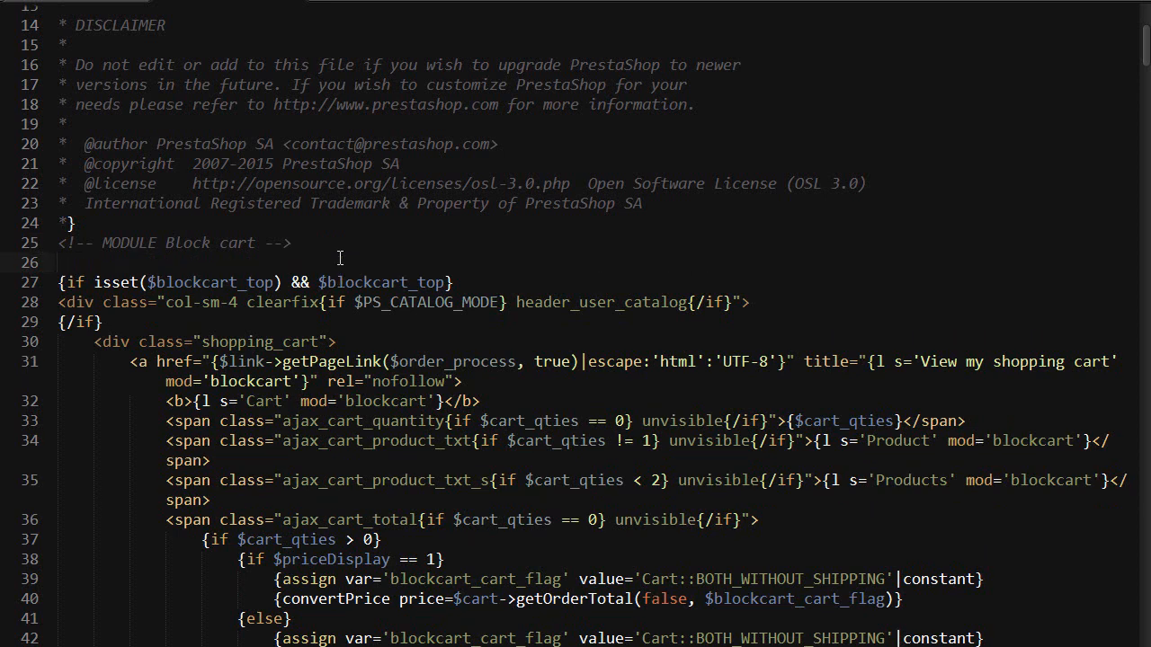
pyautogui.write('script>')
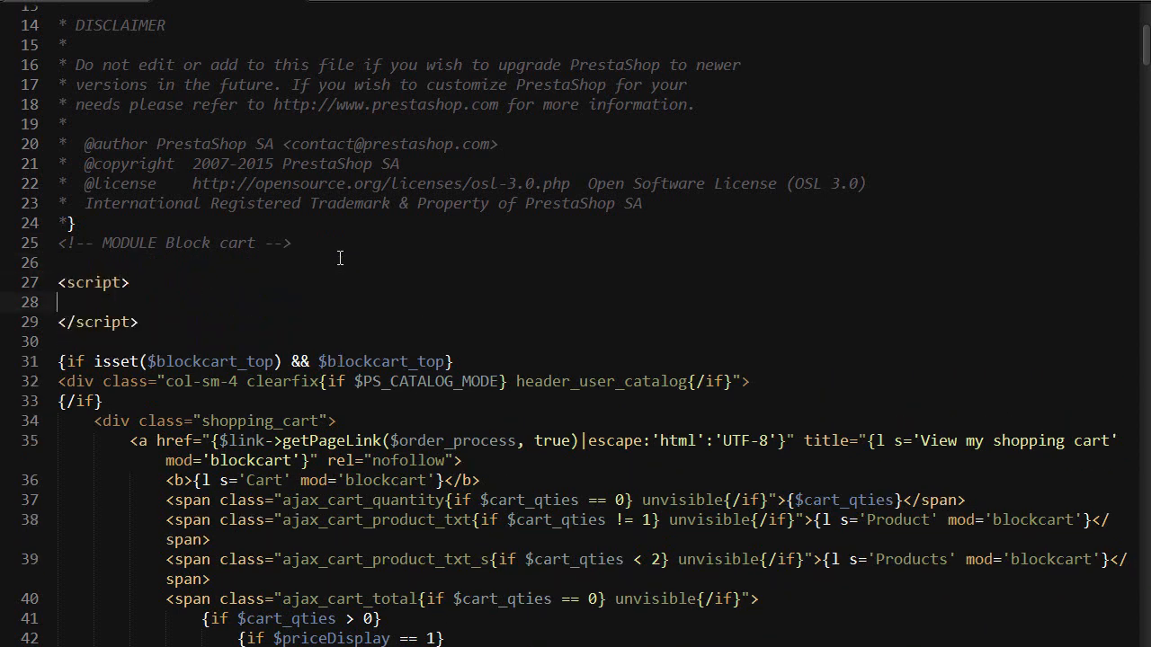
pyautogui.write('{if }{/if}')
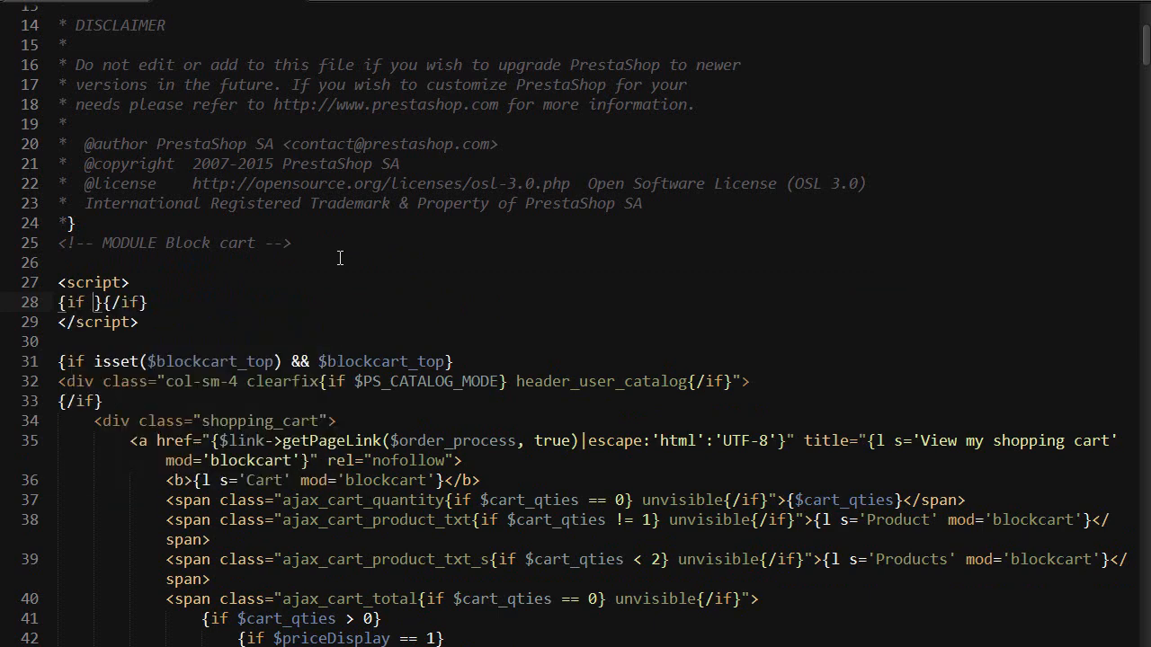
pyautogui.write('$removed_products')
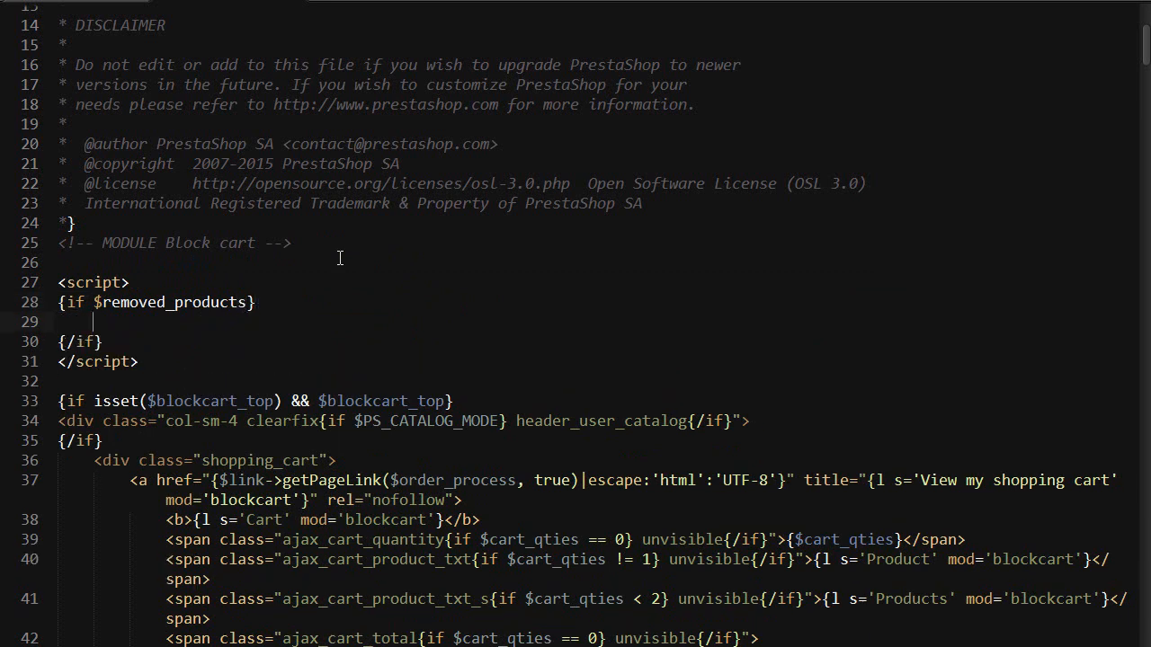
# Declare var removed_products = new Array() and start {foreach from=$removed_products}
pyautogui.write('var')
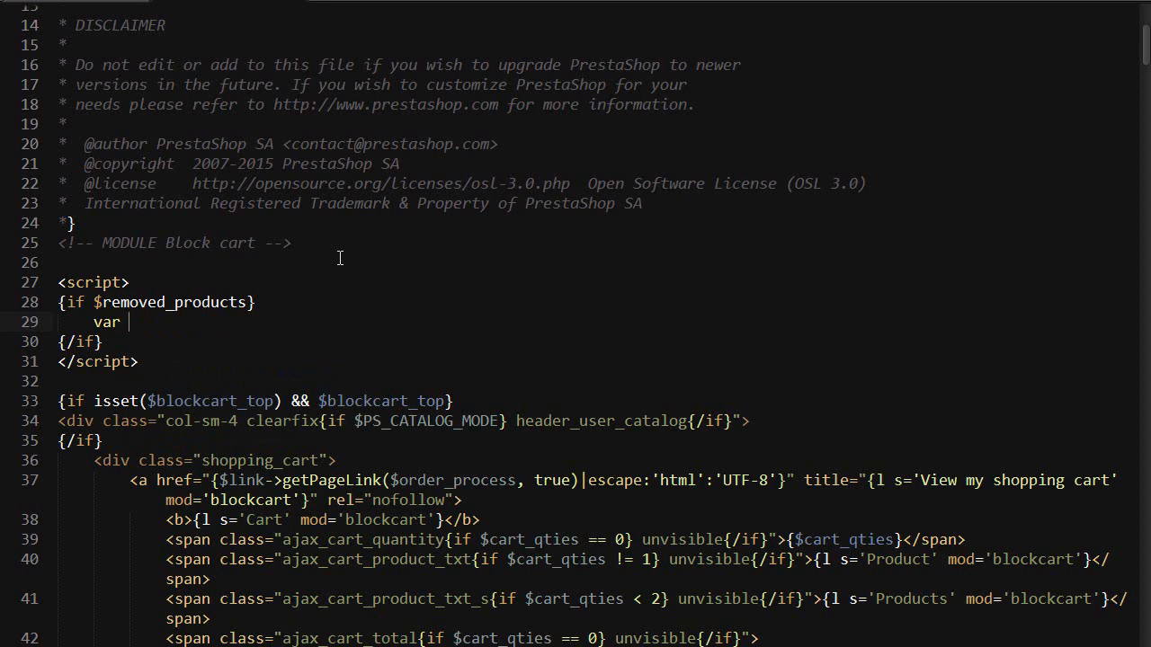
pyautogui.write('rem')
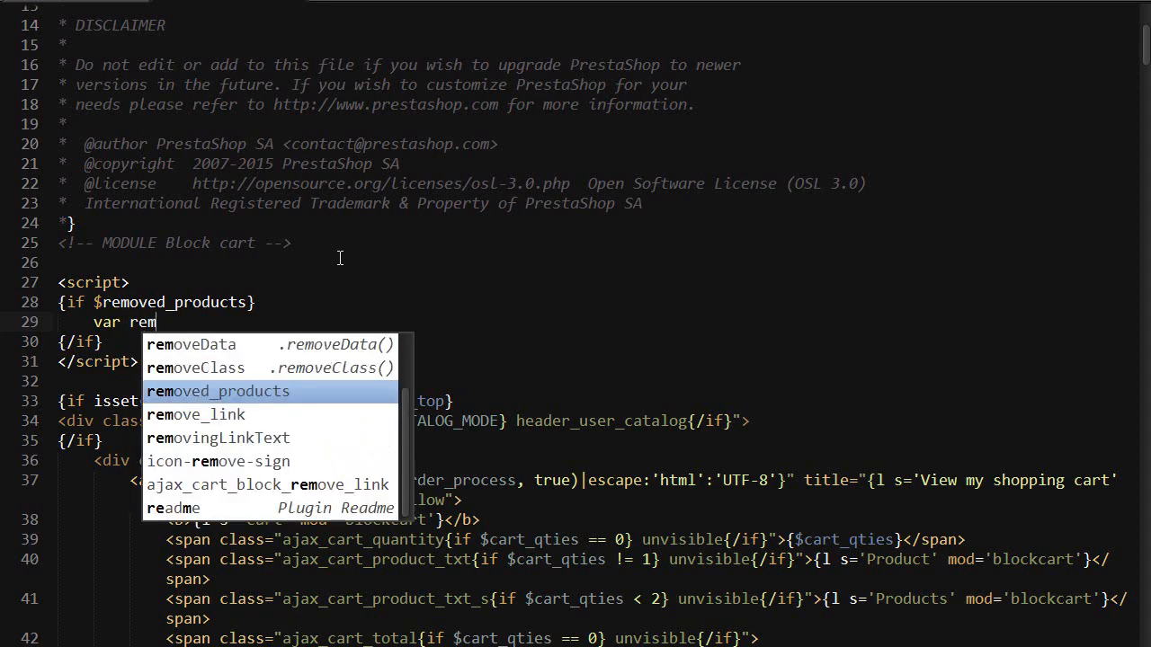
pyautogui.click(218, 391)
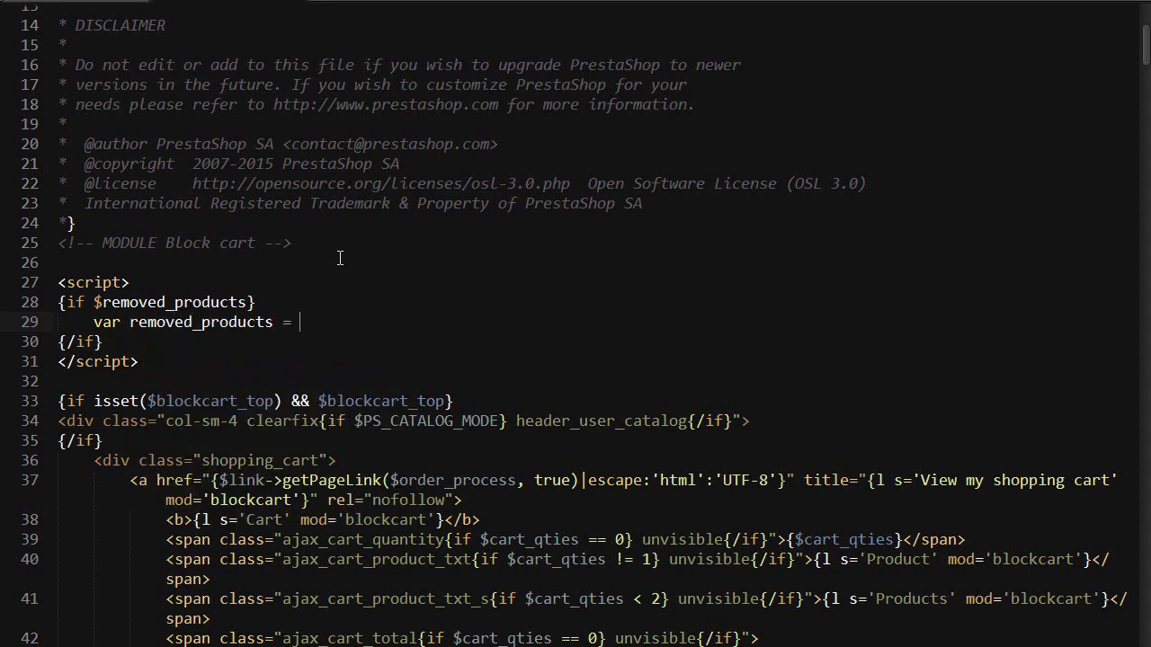
pyautogui.write('new Array();')
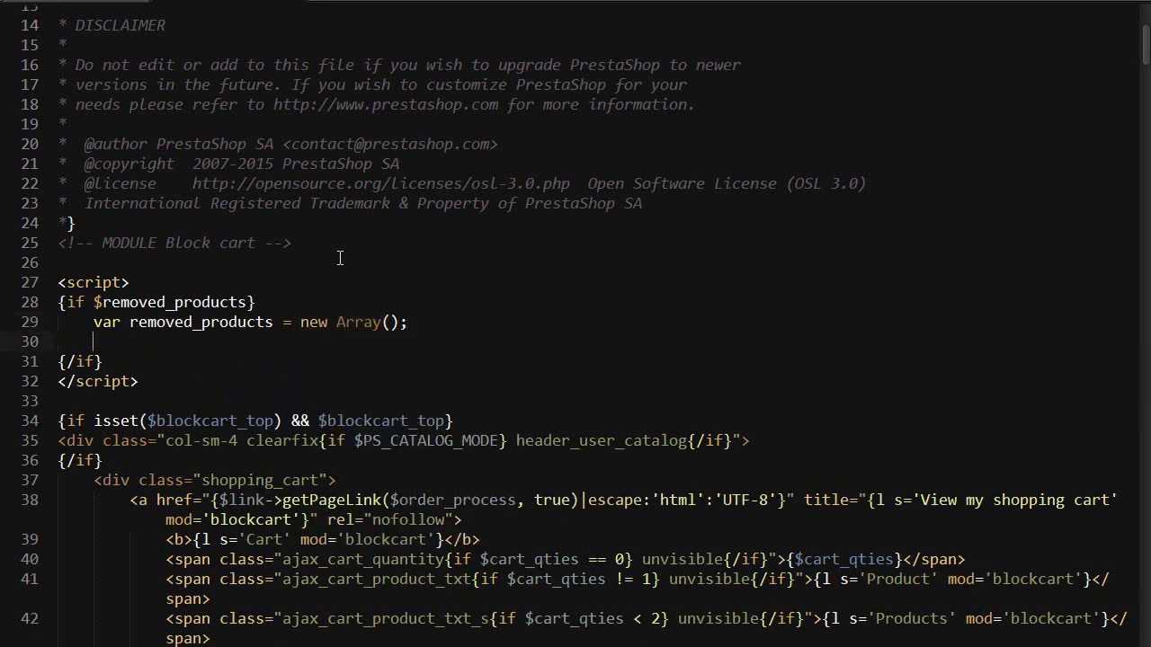
pyautogui.write('{foreach from= item=}')
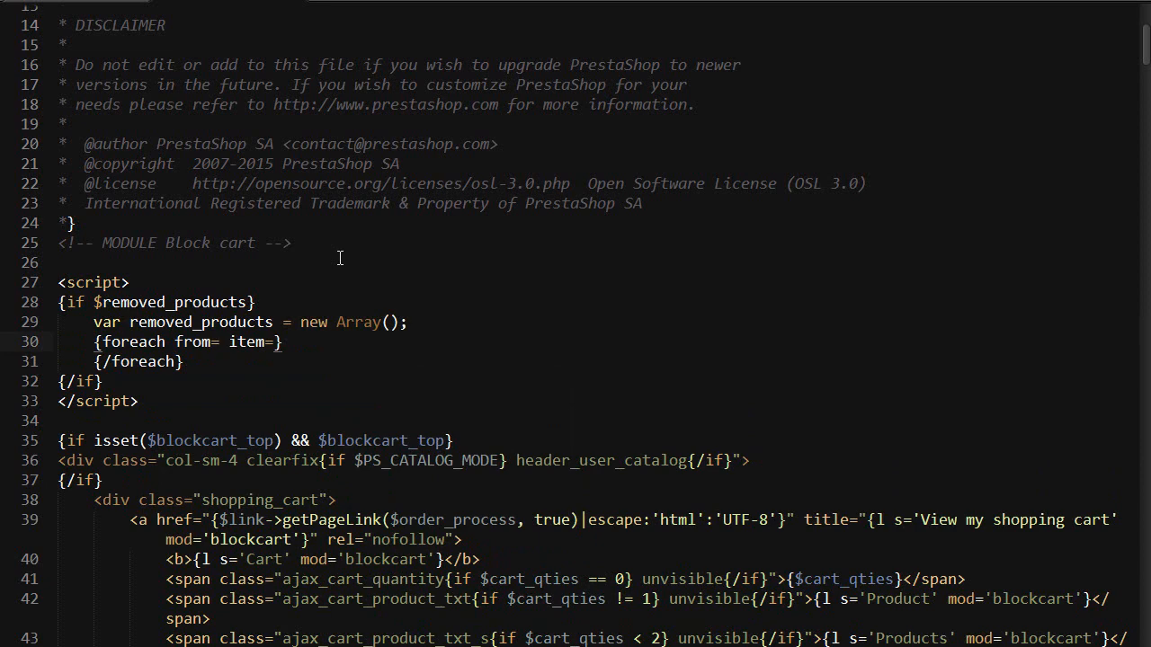
pyautogui.write('$removed_products')
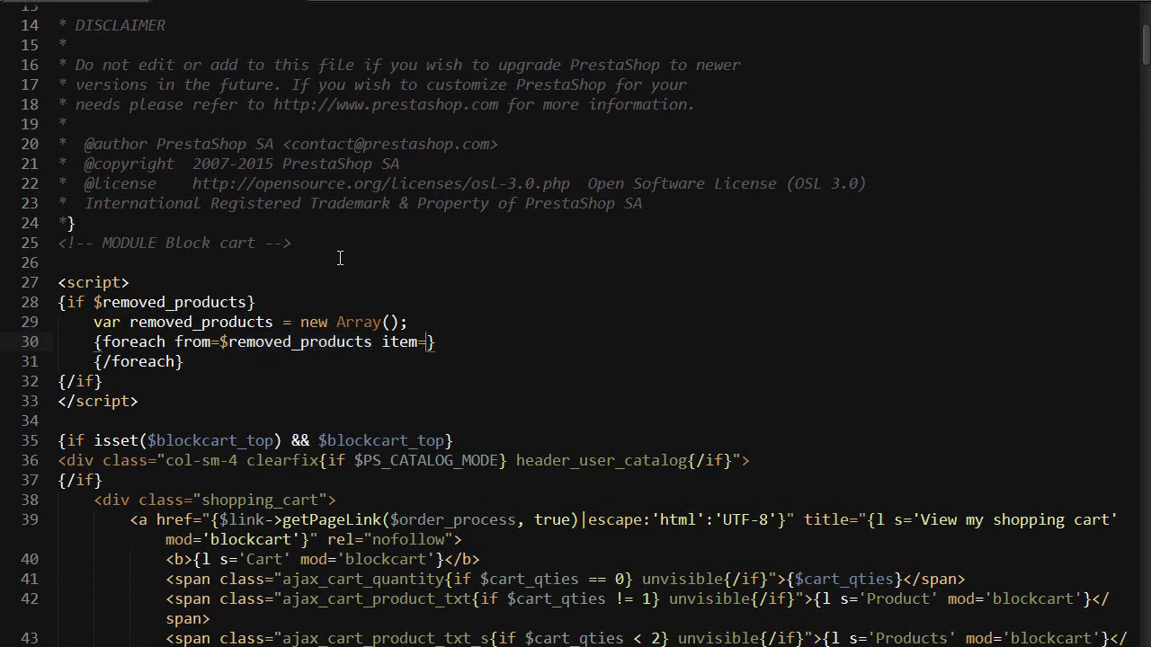
# Set item=prd and push '{$prd}' into removed_products inside the loop
pyautogui.write('prd')
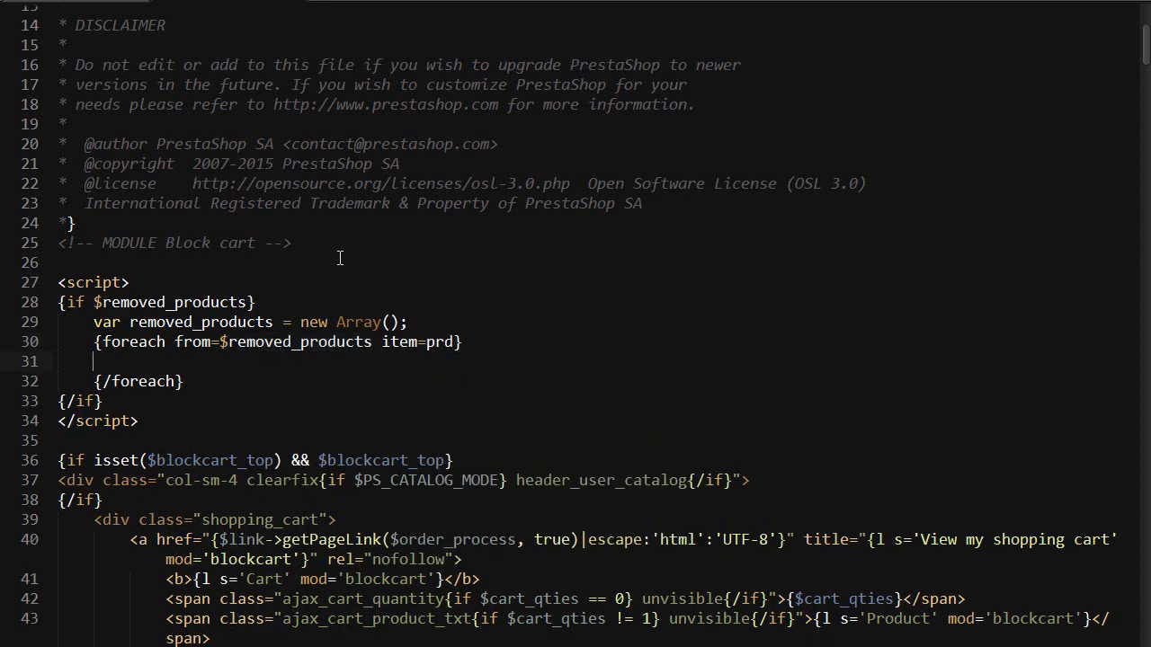
pyautogui.write('removed_products')
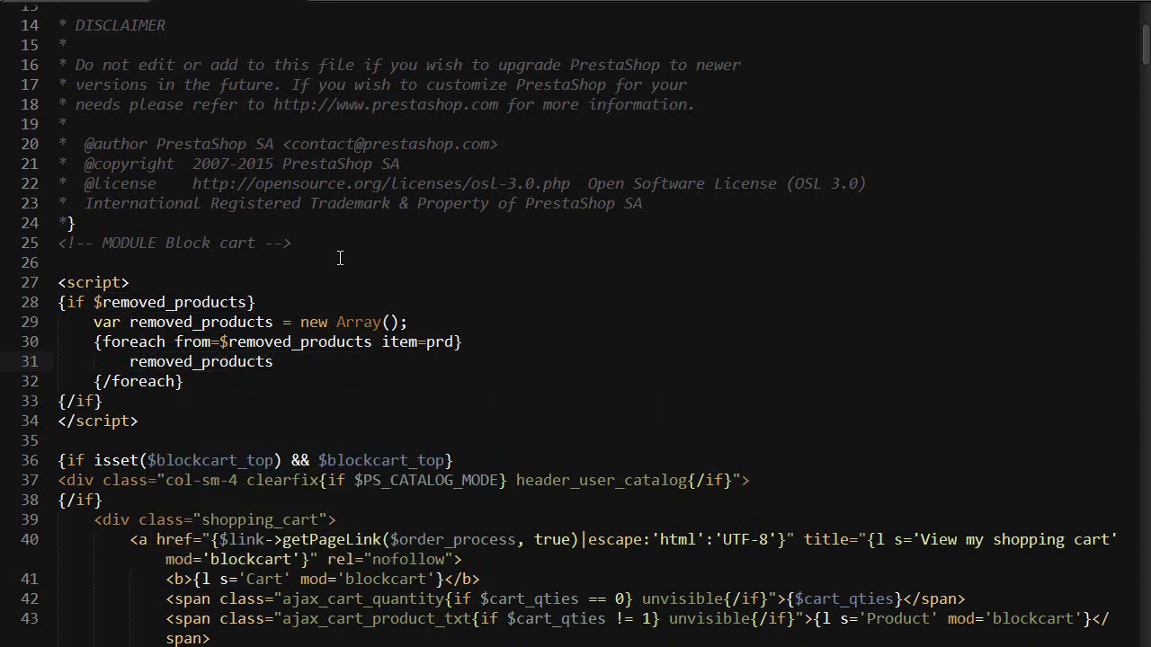
pyautogui.write('.push')
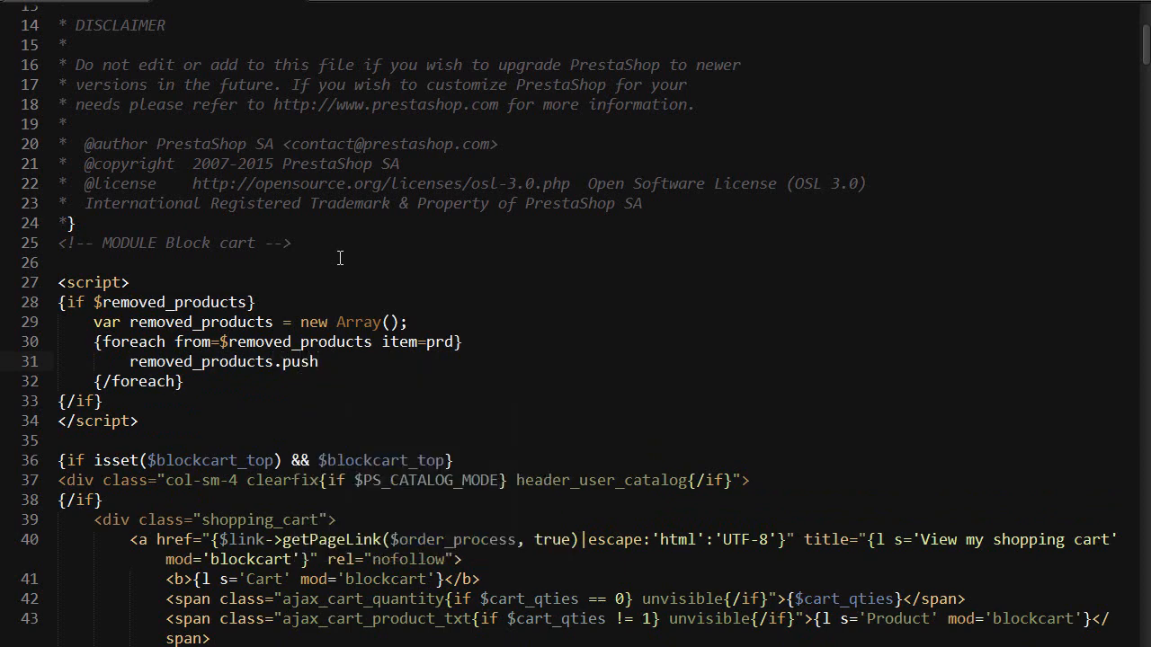
pyautogui.write("('')")
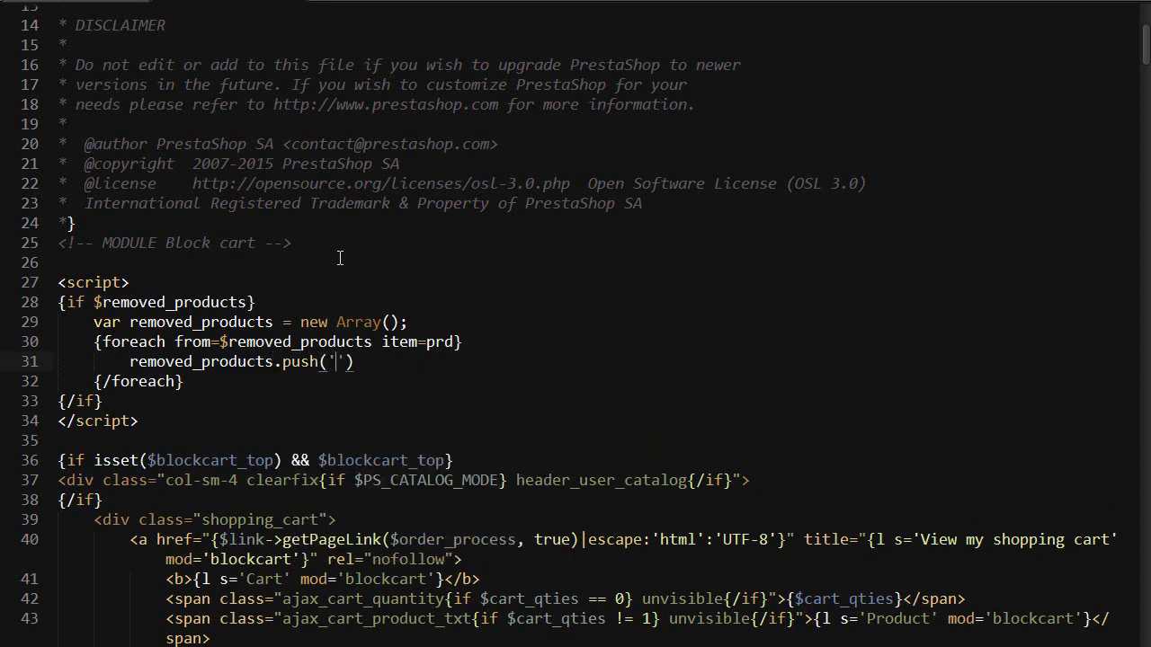
pyautogui.write('{$')
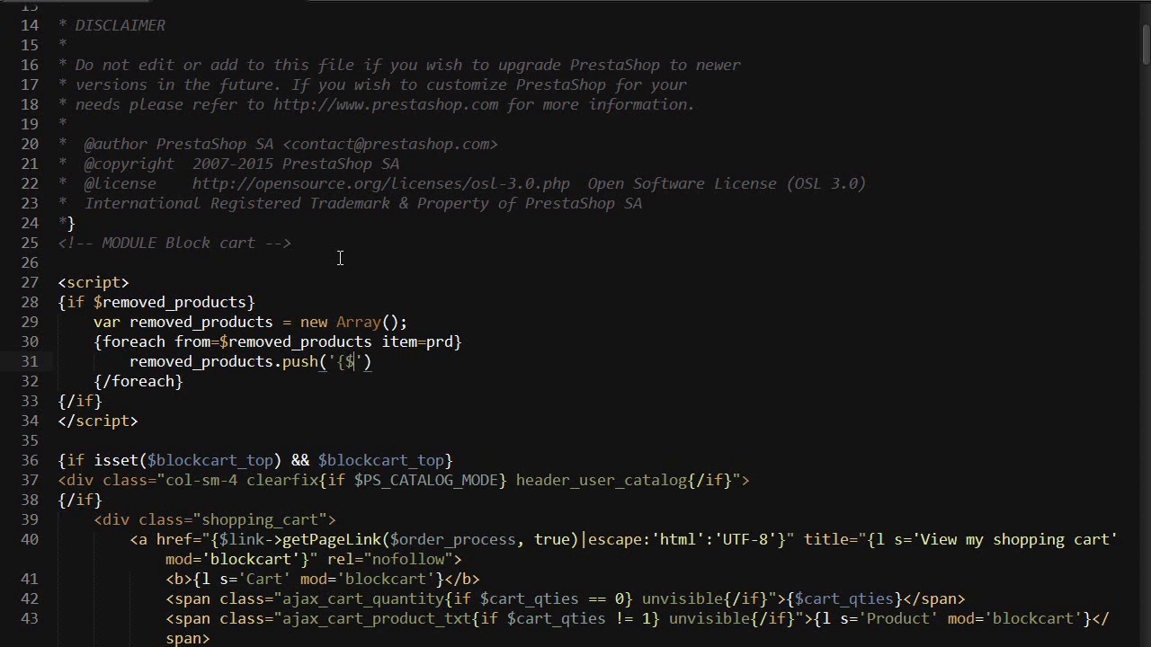
pyautogui.write('prd')
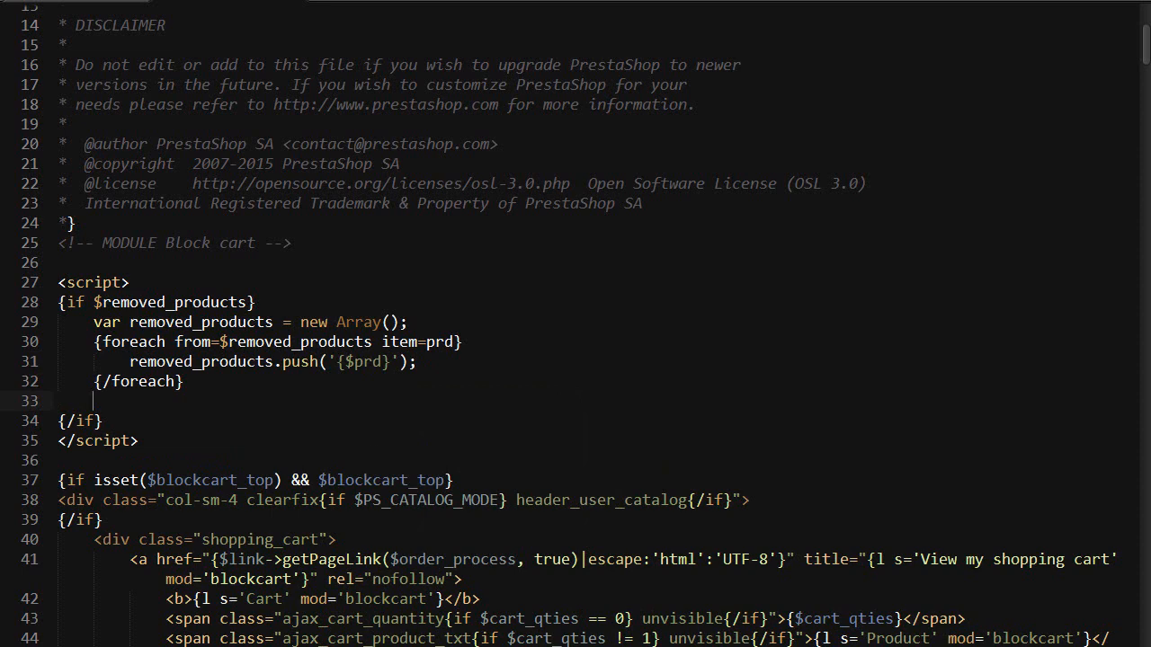
# Add var products_string = removed_products.join(', ');
pyautogui.write('var products')
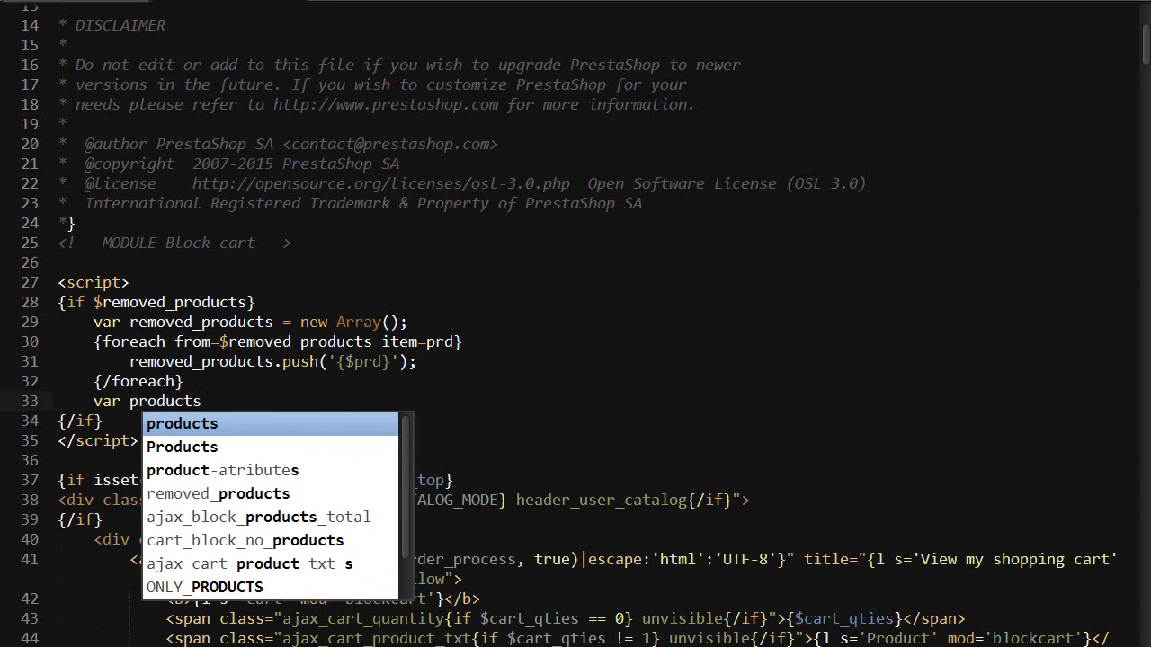
pyautogui.write('_string')
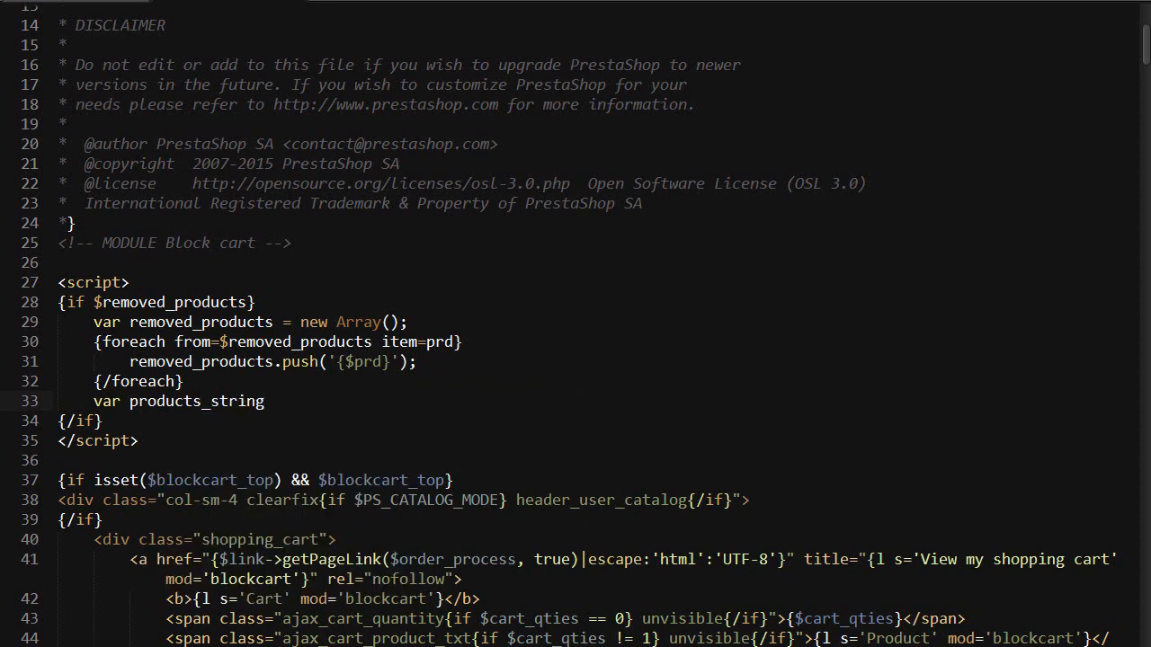
pyautogui.write('= removed_pr')
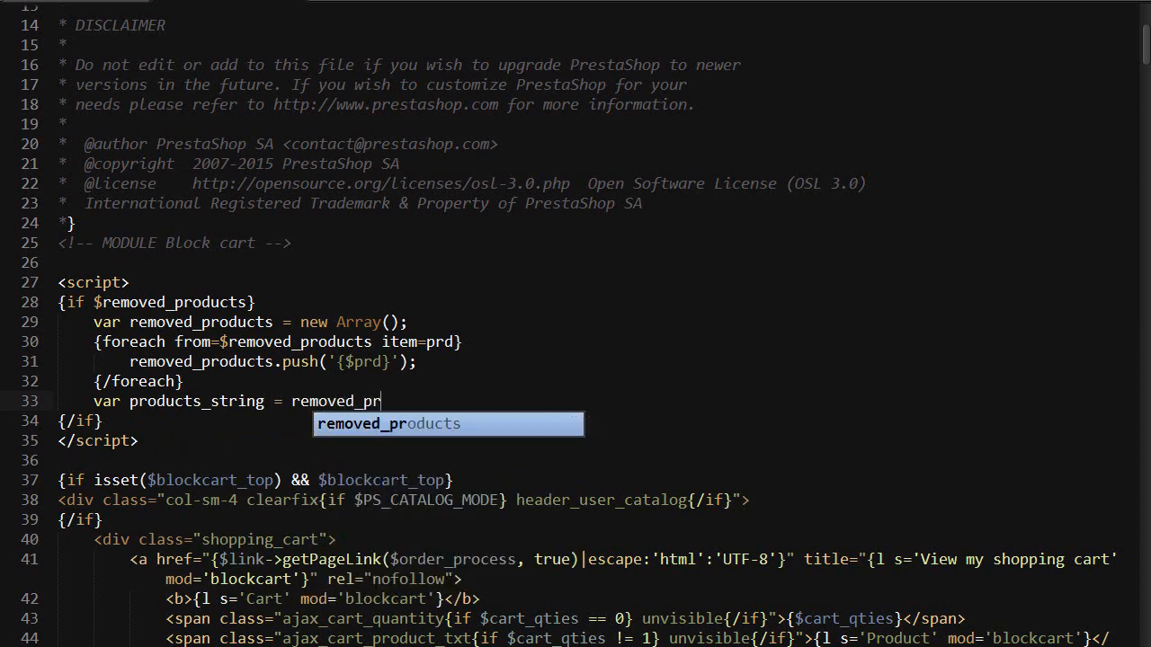
pyautogui.press('Tab')
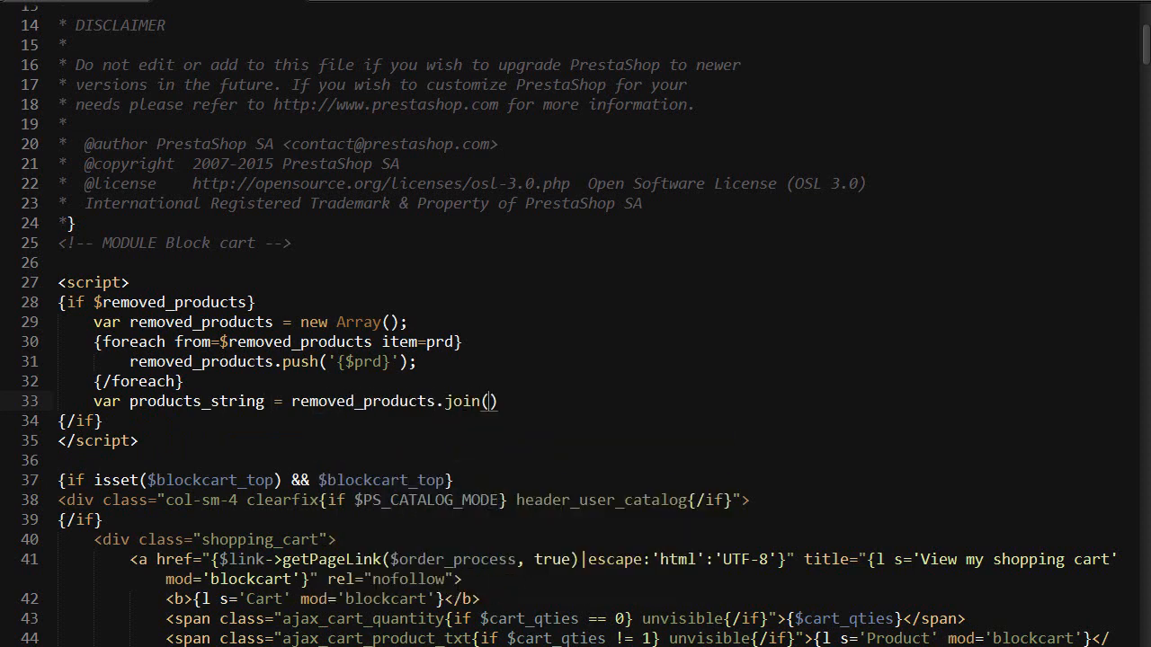
pyautogui.write("', '")
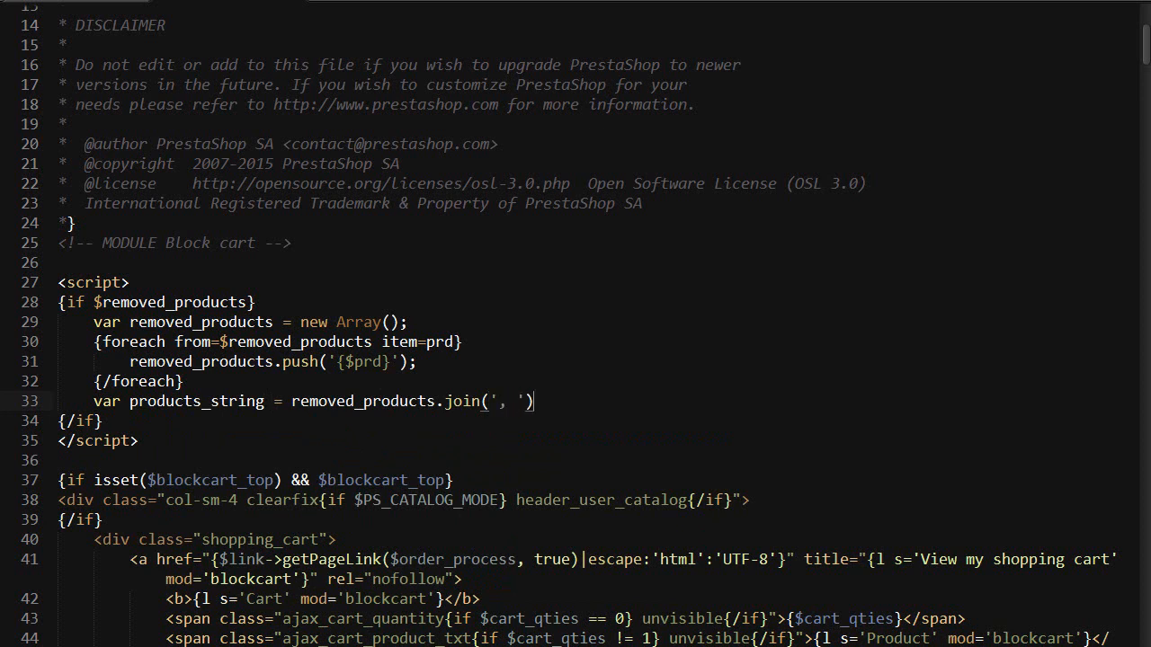
pyautogui.write(';')
pyautogui.press('enter')
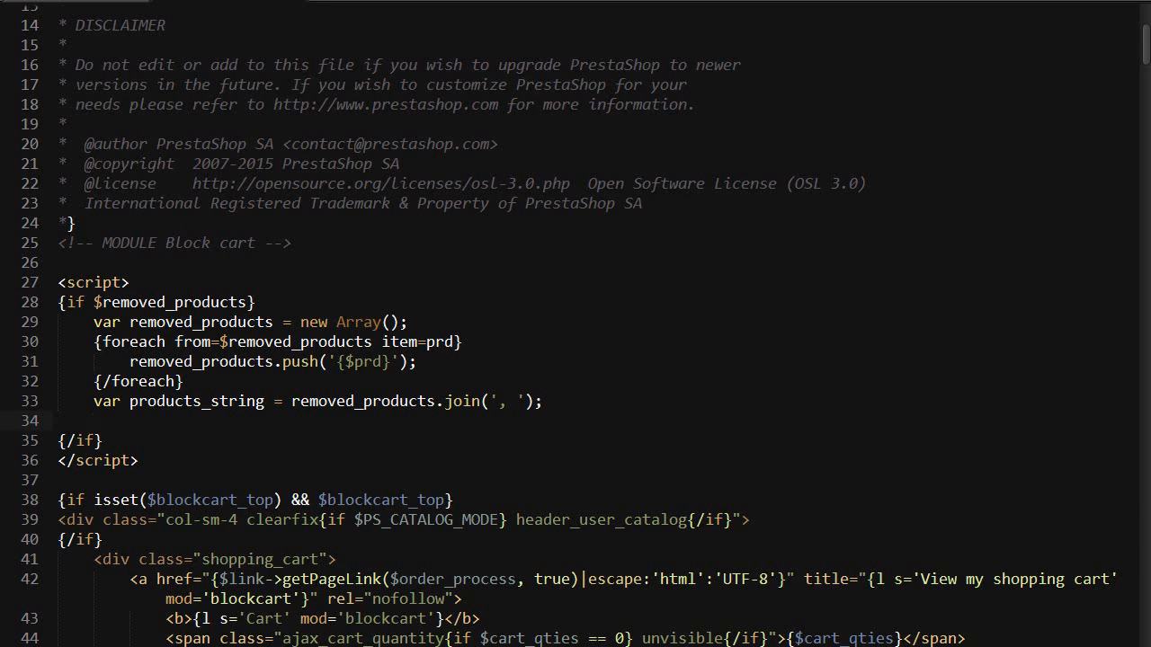
# Add an alert: 'The following products have been removed from your cart as they are out of stock:'
pyautogui.write('al')
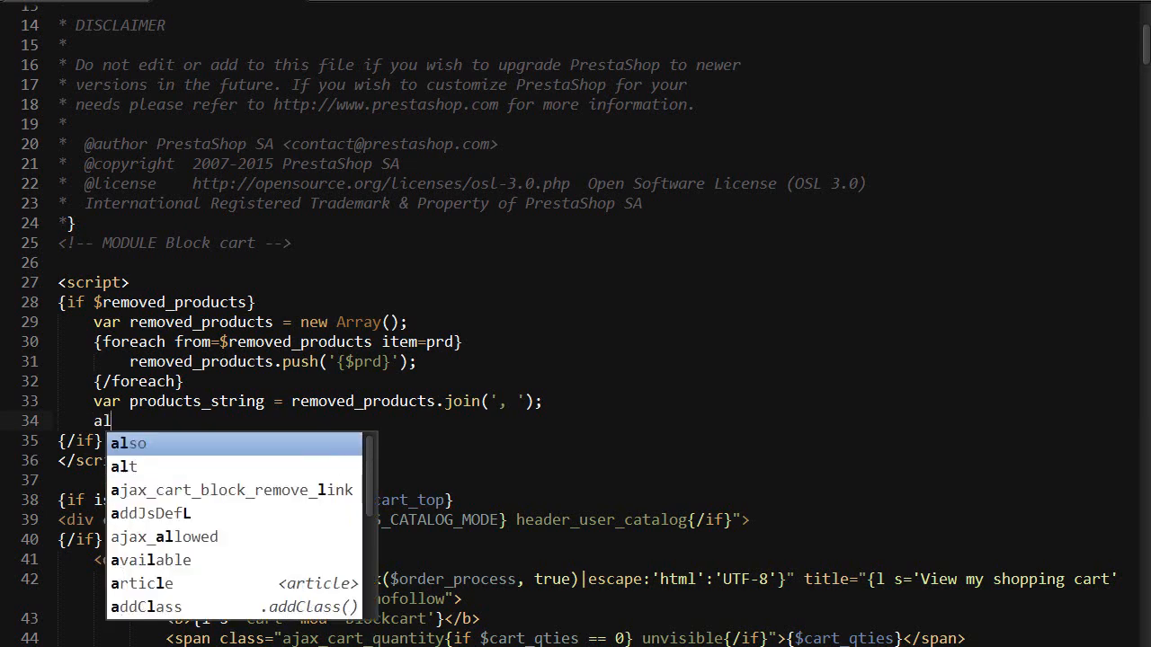
pyautogui.write('ert();')
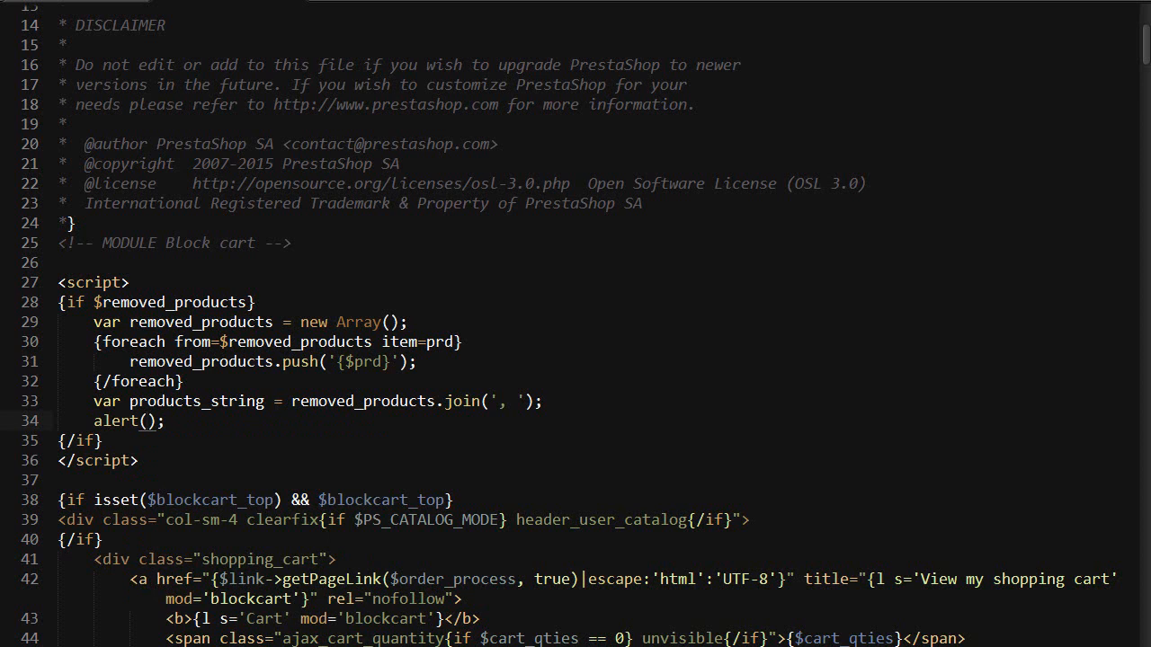
pyautogui.write('""')
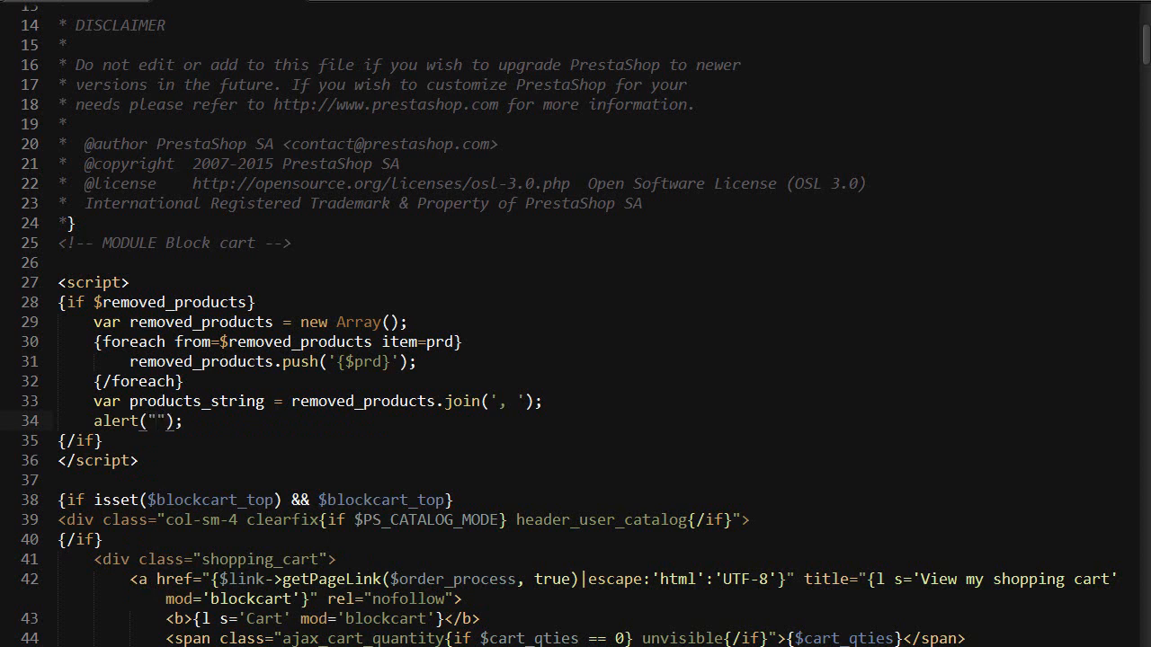
pyautogui.write('{}')
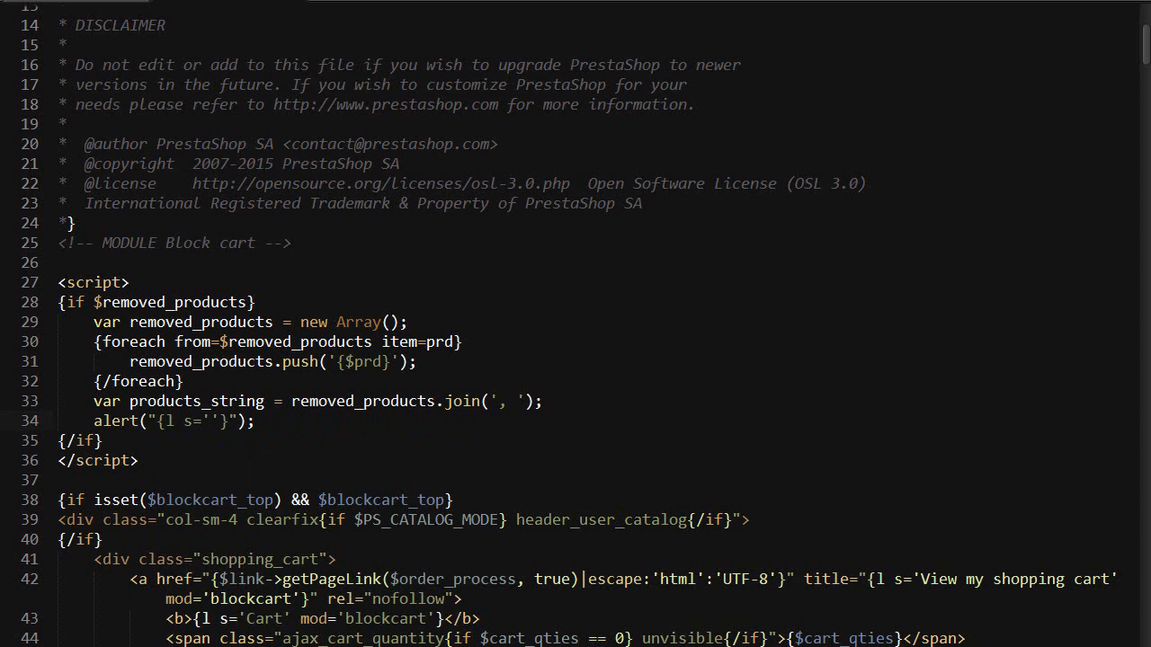
pyautogui.write('The following products have been removed from your cart as they are out of stock:')
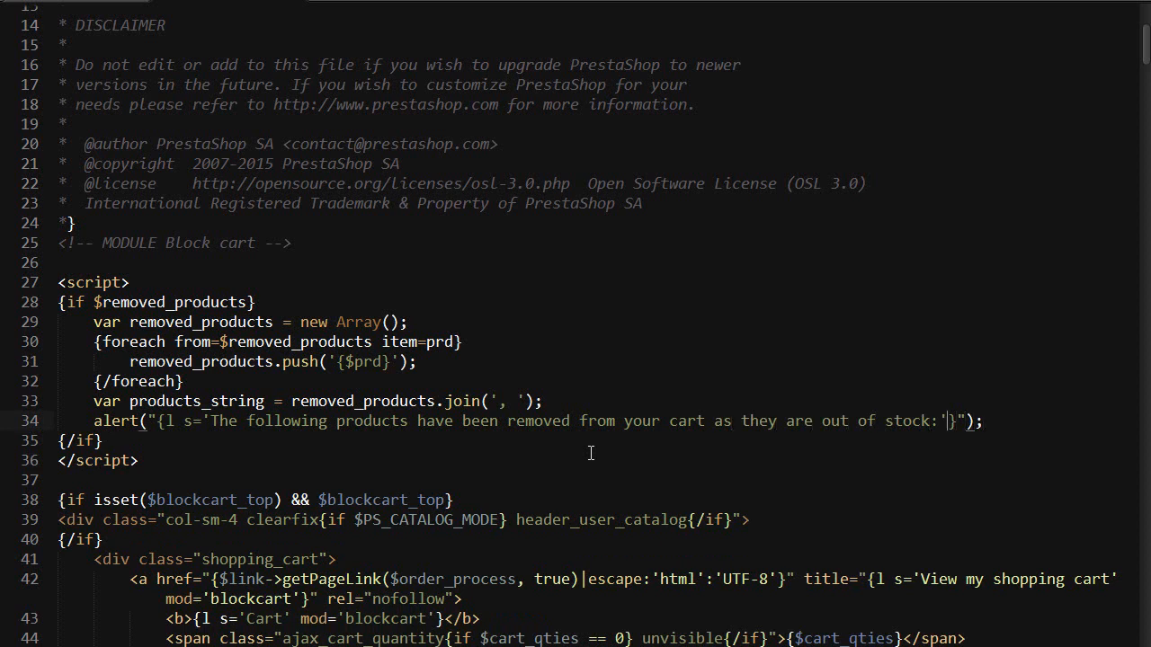
pyautogui.write('mo')
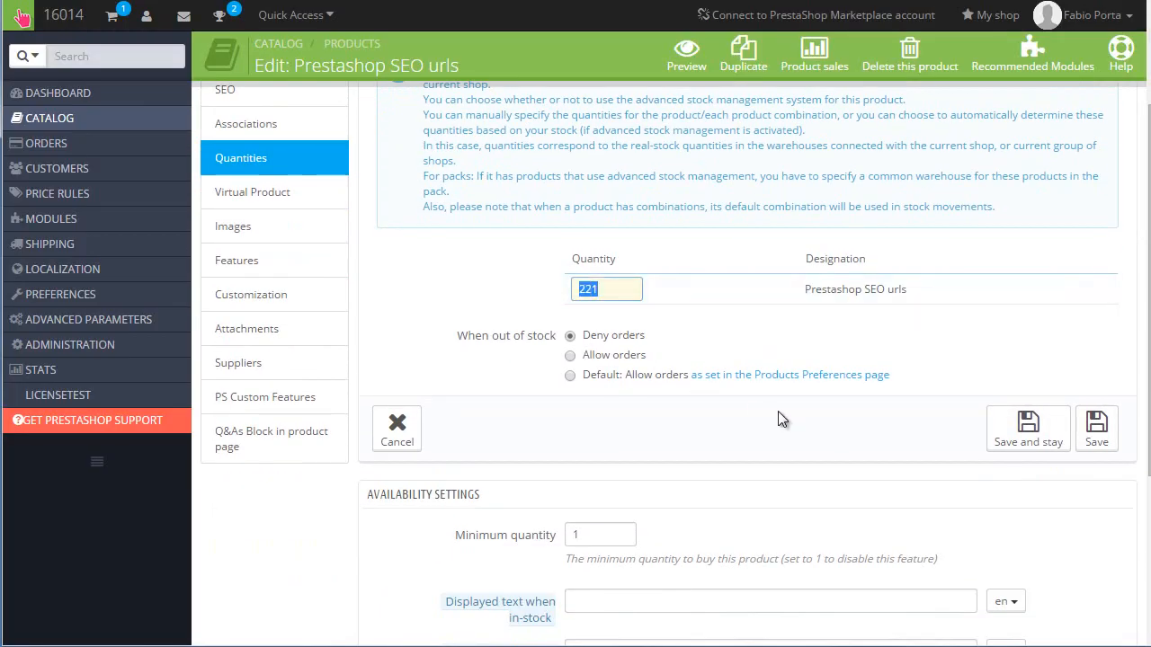
# Save the Prestashop SEO urls stock quantity as 0 and return to its storefront page
pyautogui.click(1028, 428)
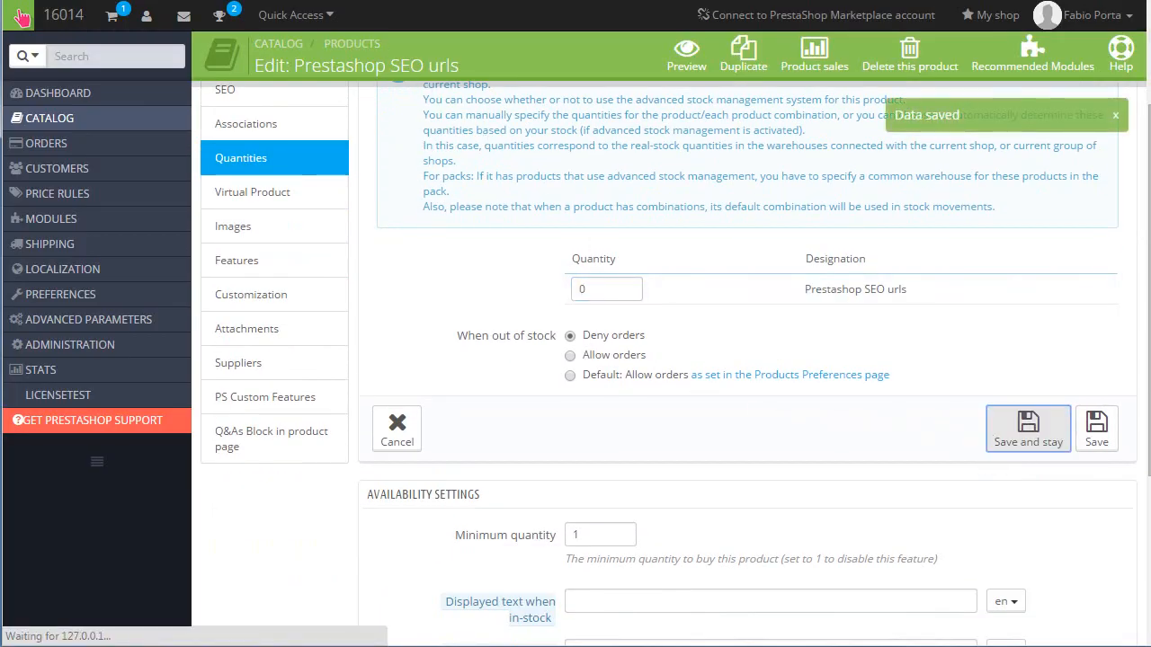
pyautogui.click(686, 54)
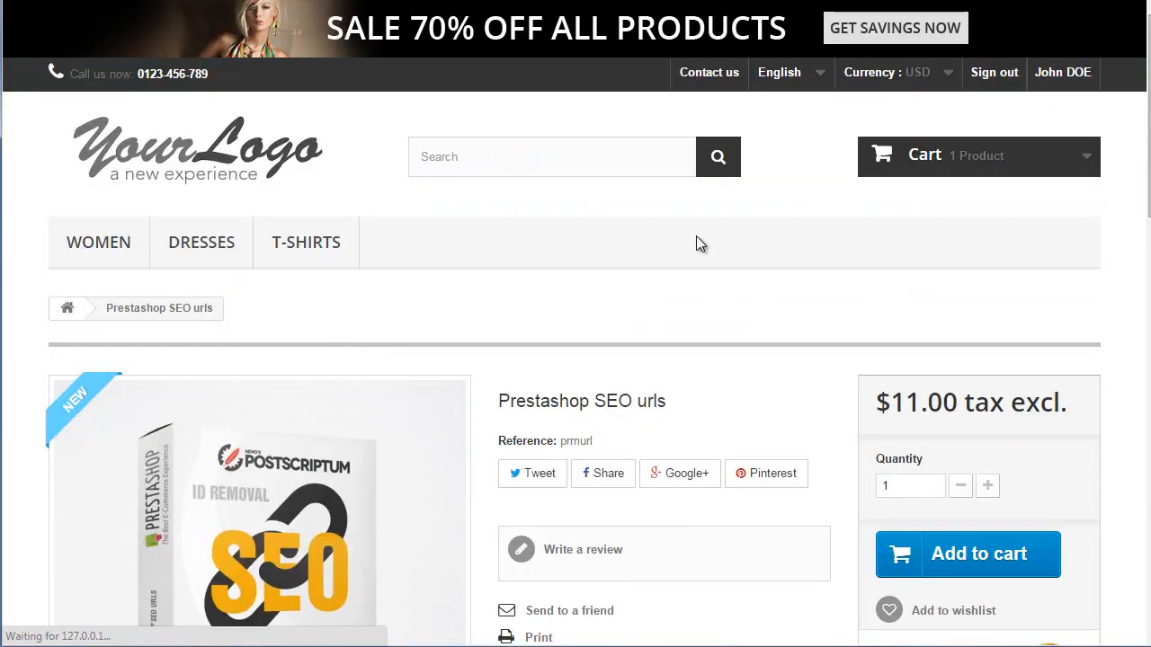
# Reload the product page, dismiss the out-of-stock removal alert, and confirm the cart is empty
pyautogui.click(967, 553)
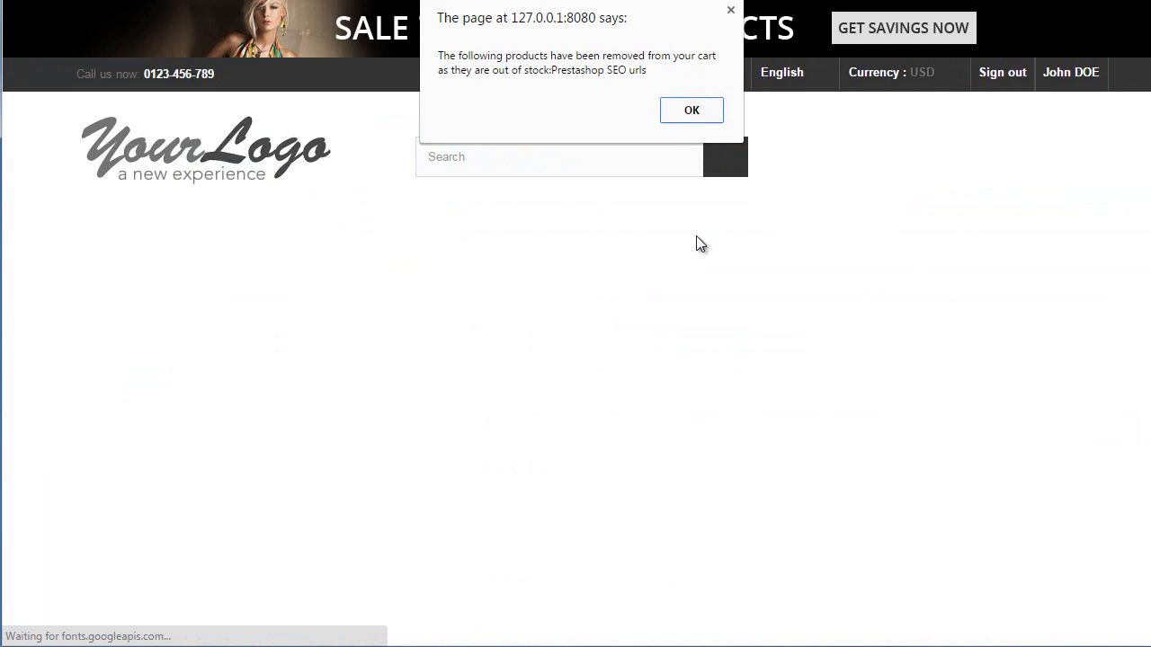
pyautogui.click(692, 110)
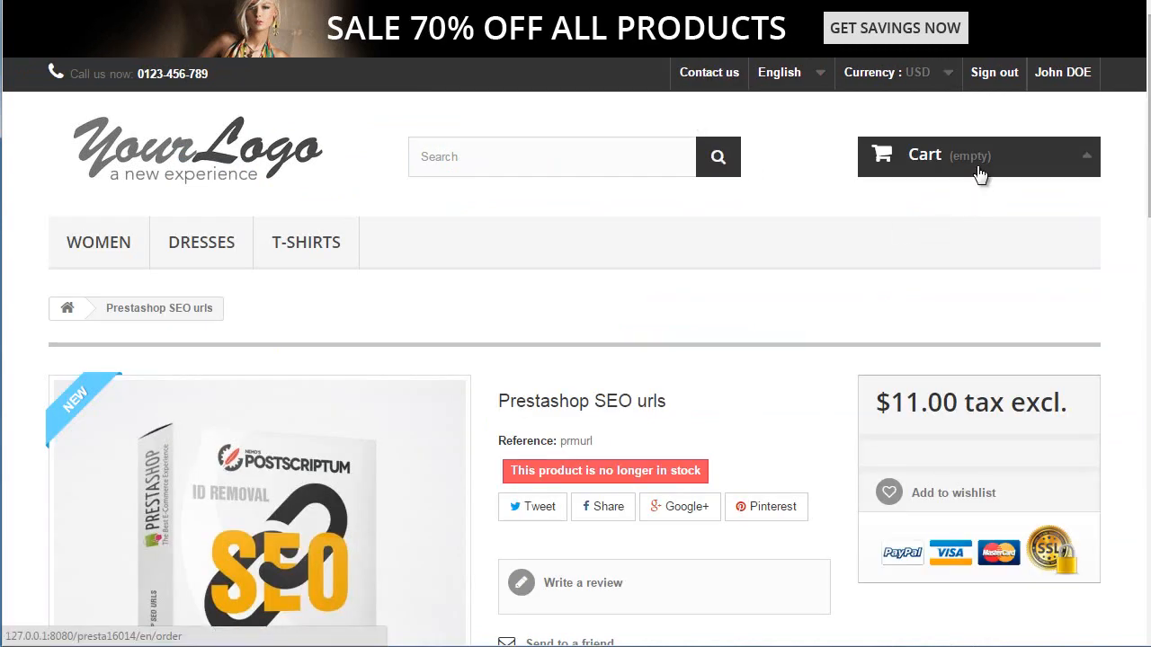
pyautogui.scroll(-3)
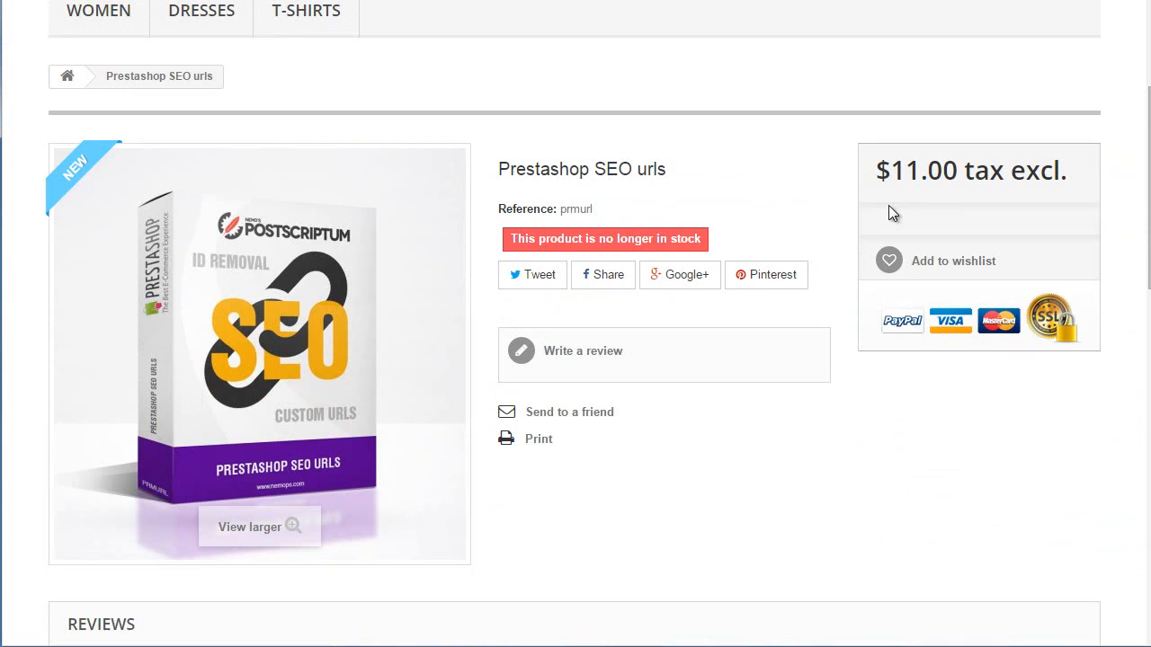